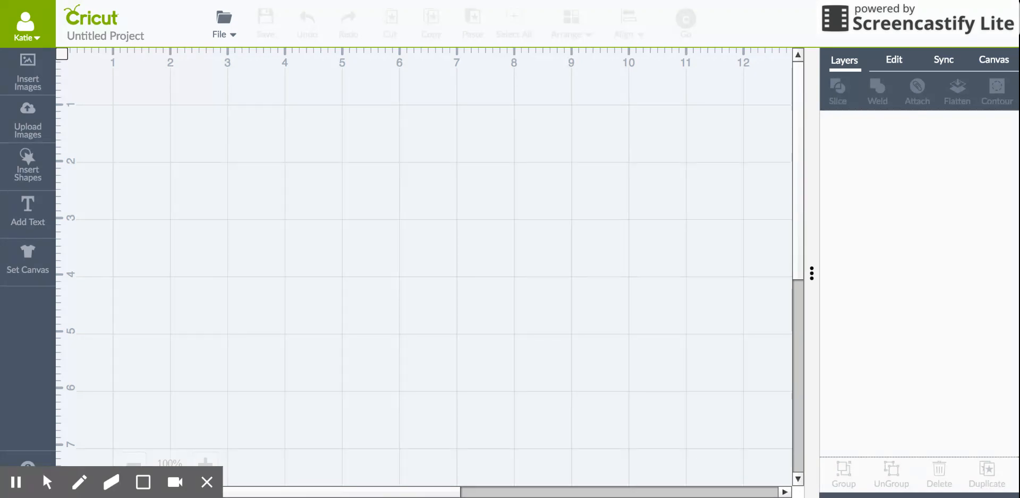
mouse_move(331, 163)
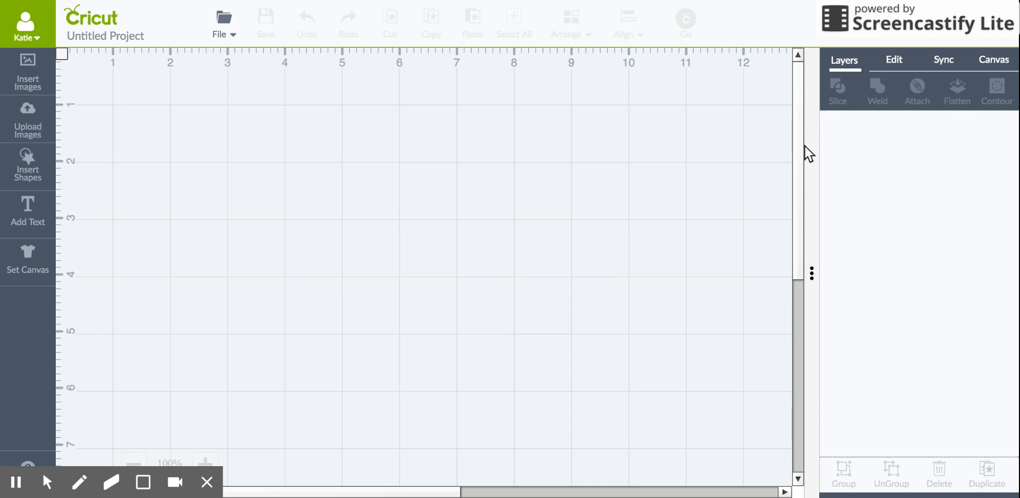
mouse_move(74, 130)
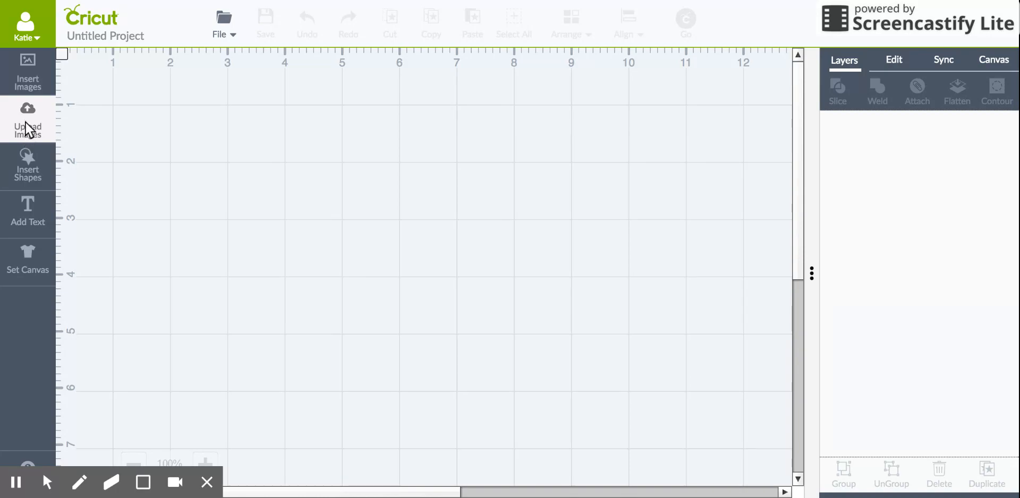
Bring up the Upload Images options for images and pattern fills.
left_click(27, 117)
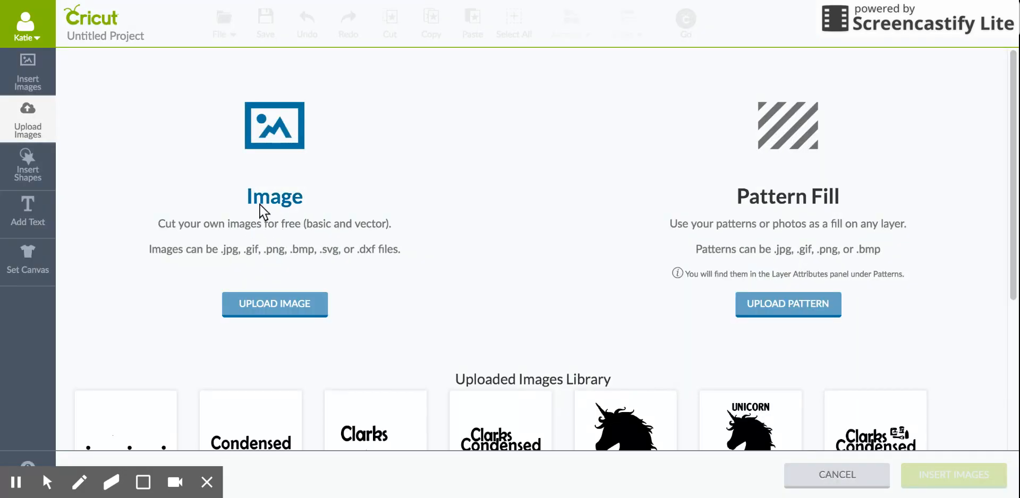
mouse_move(821, 207)
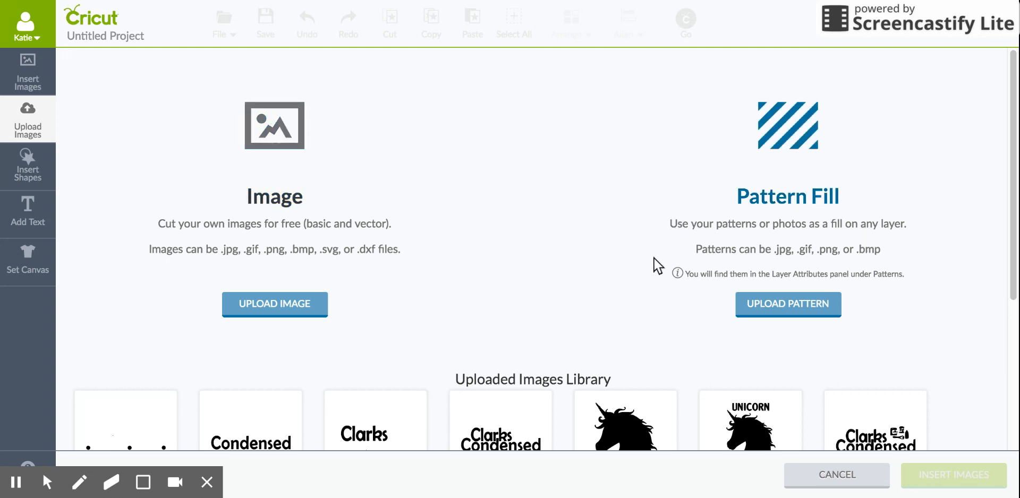
mouse_move(295, 201)
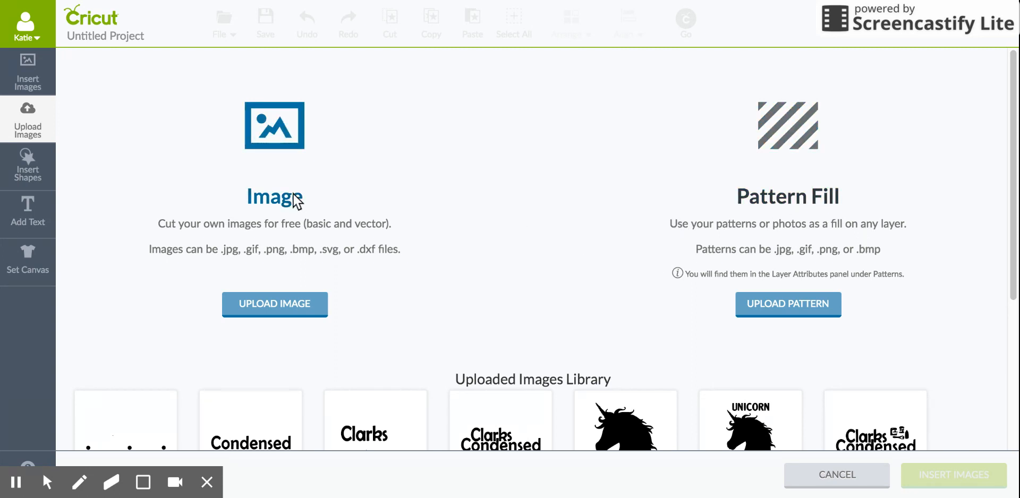
mouse_move(251, 265)
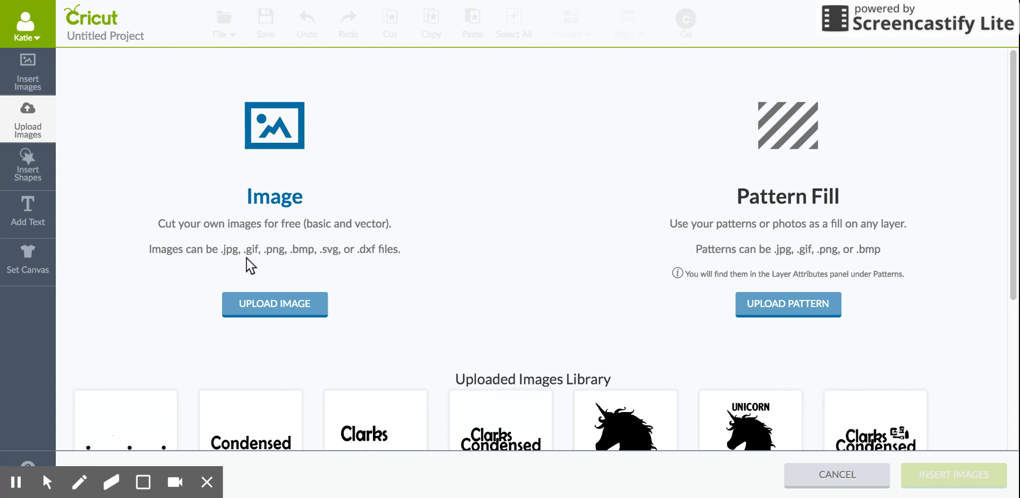
mouse_move(332, 261)
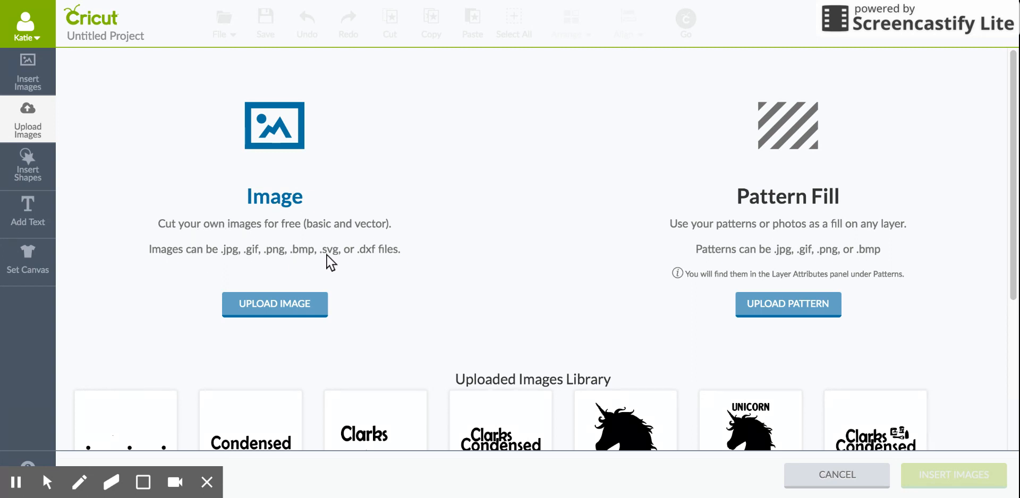
mouse_move(383, 259)
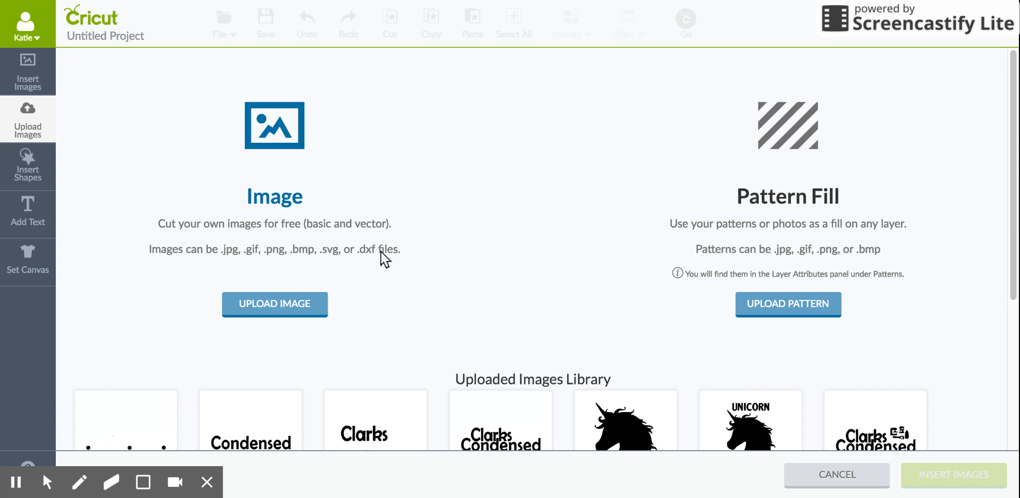
mouse_move(327, 264)
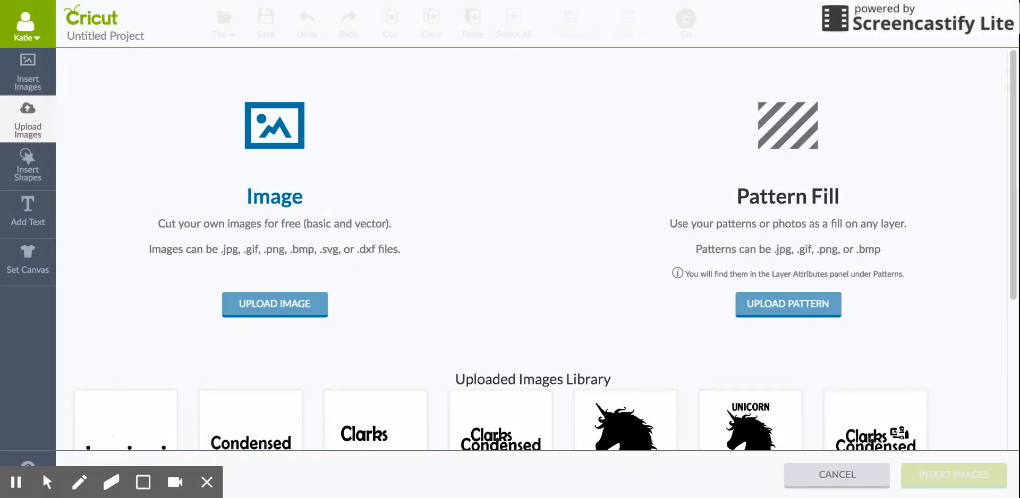
mouse_move(319, 255)
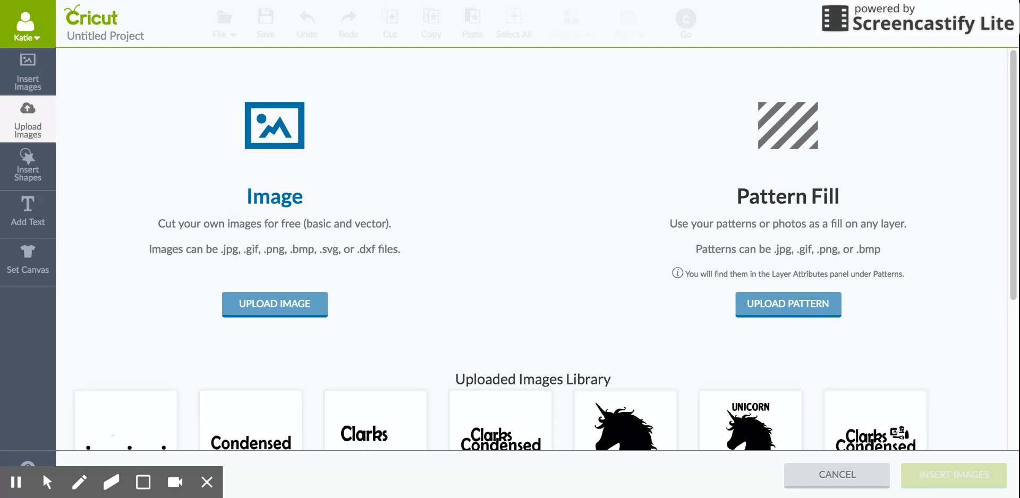
mouse_move(374, 264)
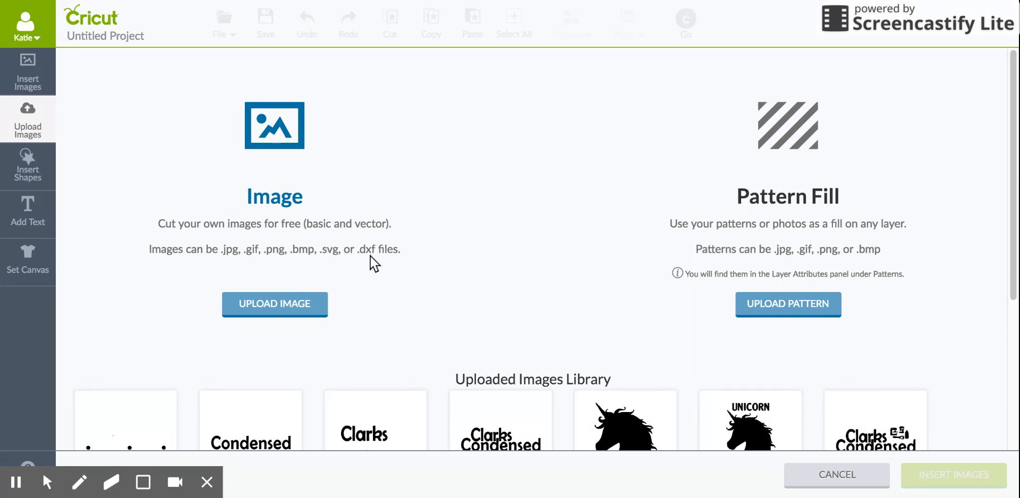
mouse_move(281, 306)
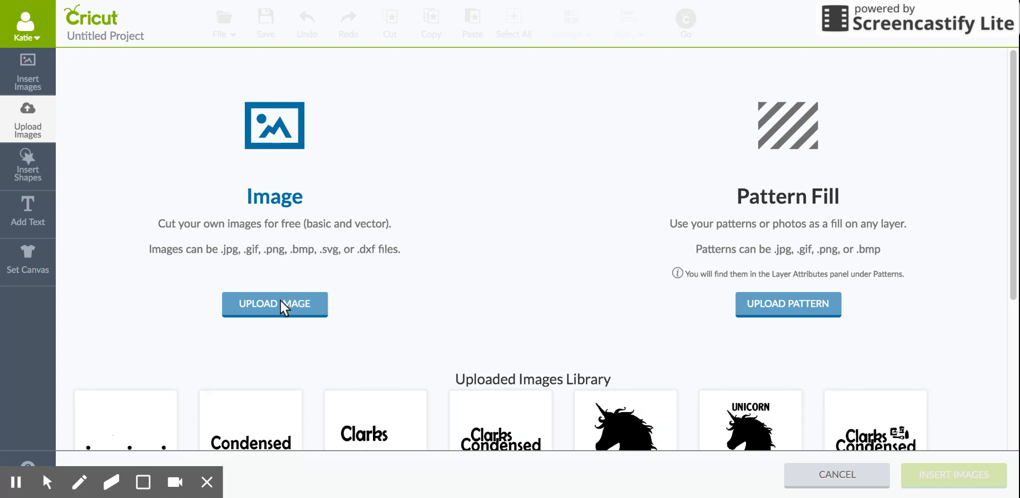
mouse_move(267, 313)
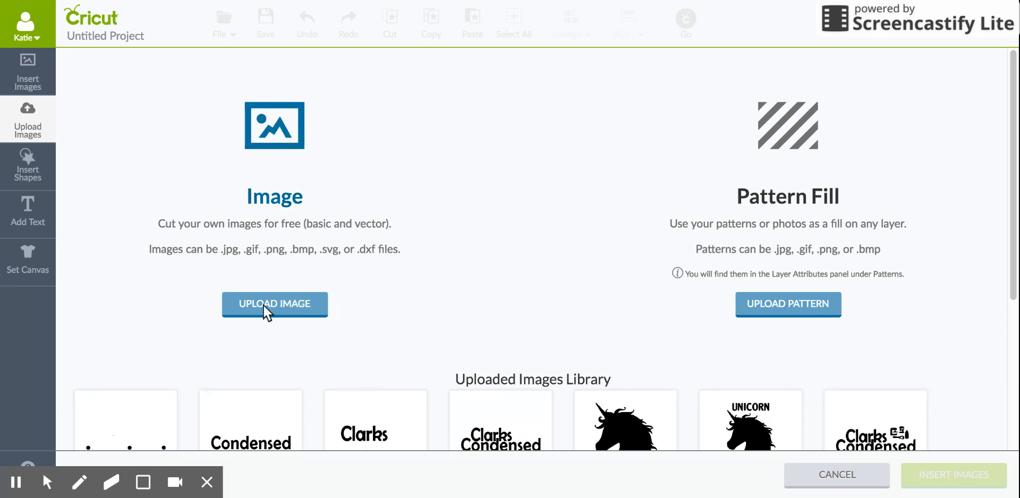
Start an image upload and browse the computer for a picture file.
left_click(274, 304)
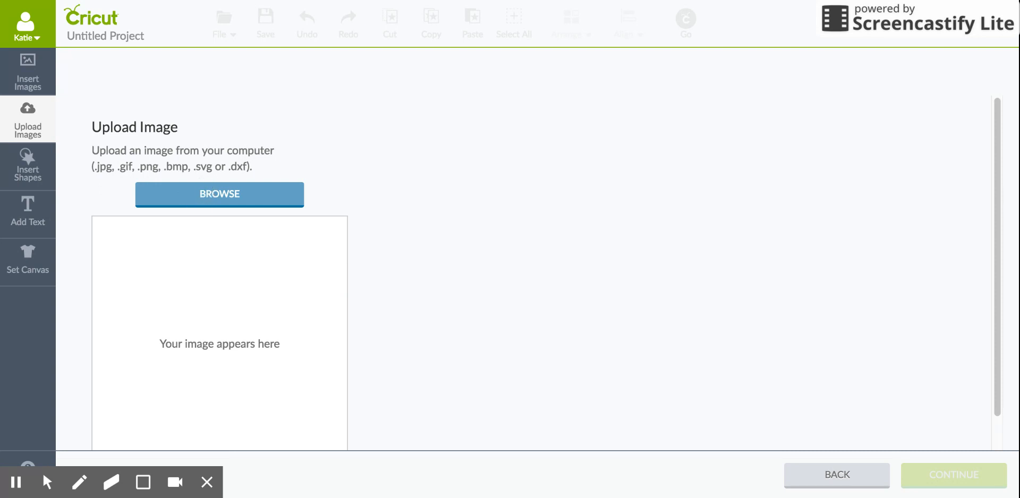
left_click(219, 193)
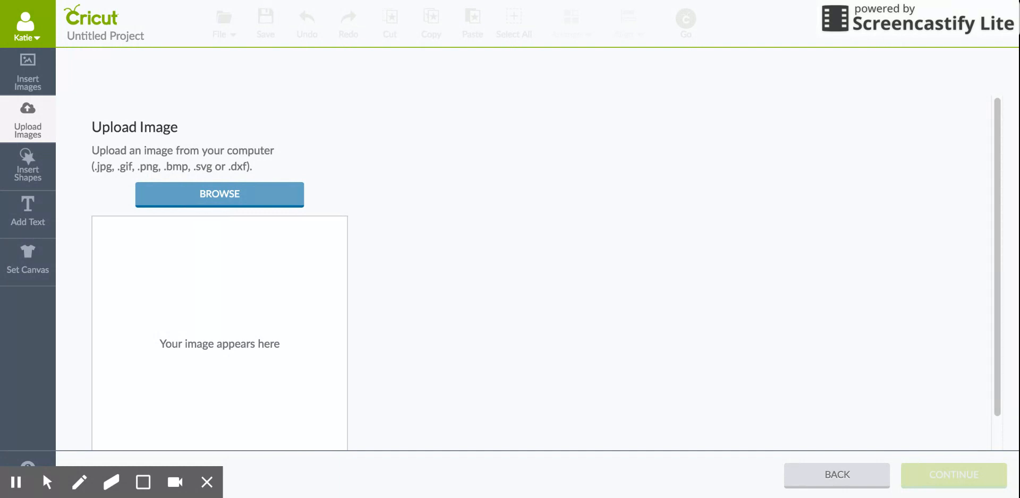
Load the Clarks Condensed header picture and try the Complex image type.
left_click(218, 193)
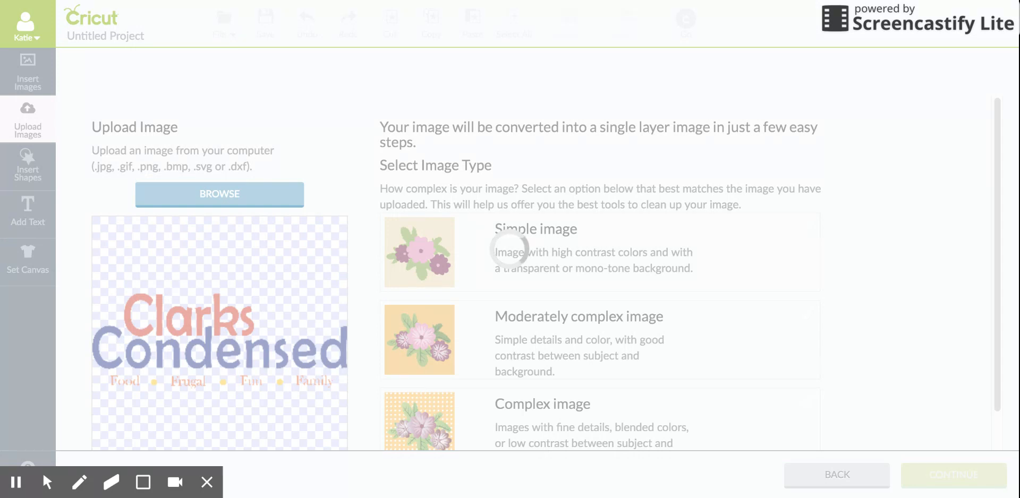
mouse_move(121, 349)
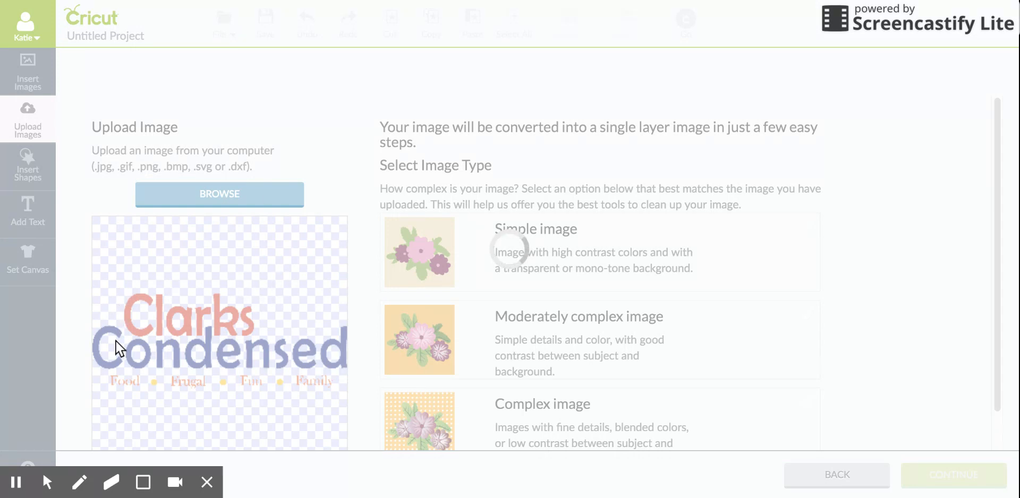
mouse_move(338, 360)
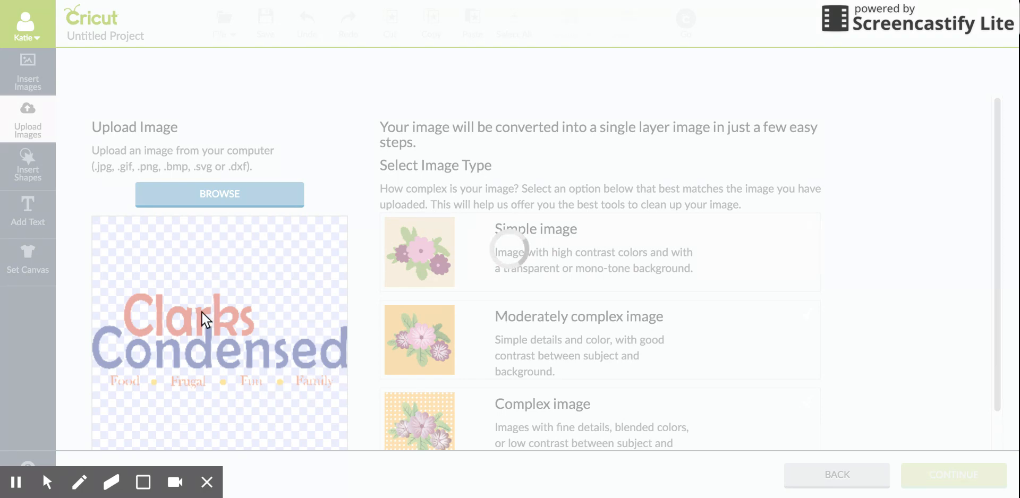
mouse_move(209, 306)
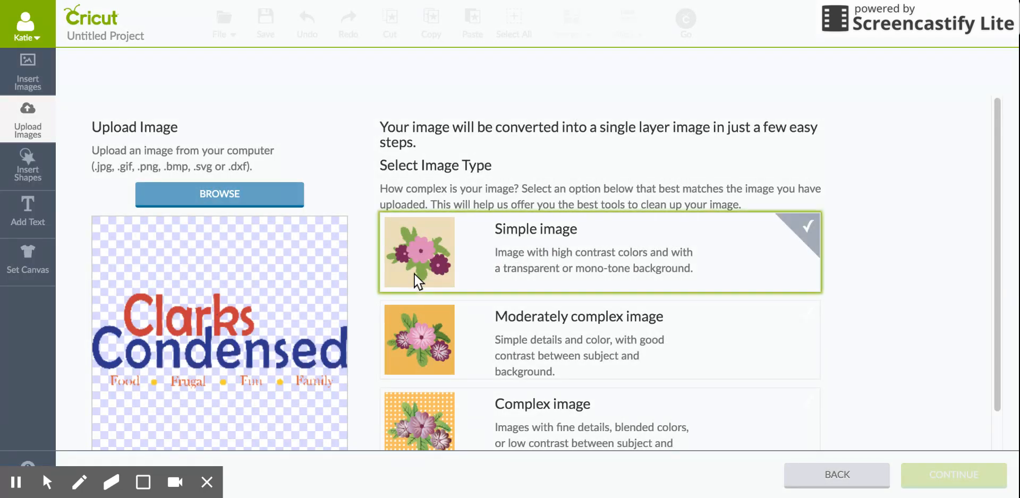
scroll("down", 3)
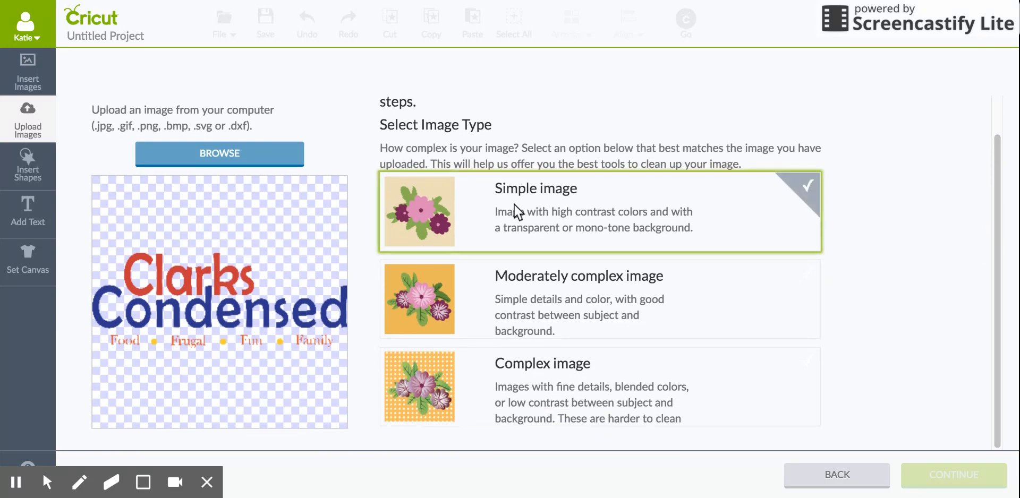
left_click(577, 300)
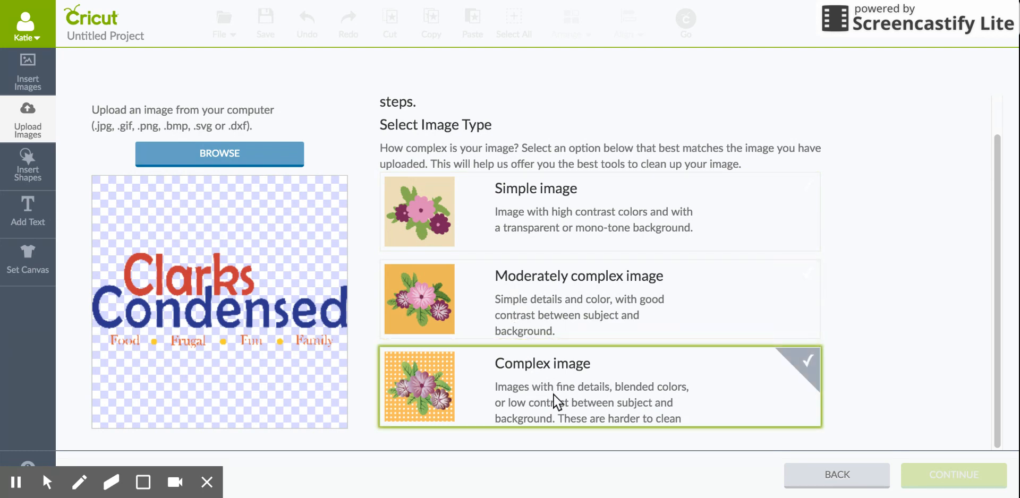
mouse_move(598, 433)
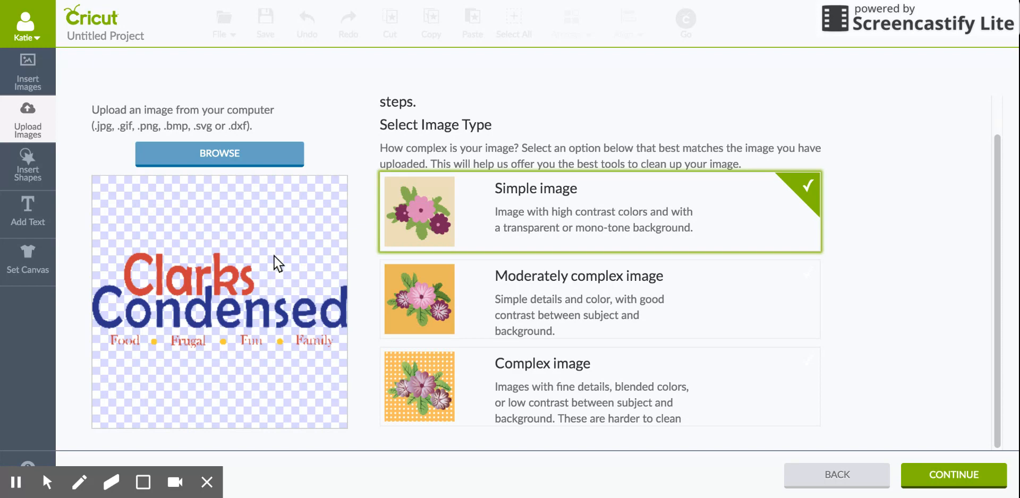
mouse_move(637, 237)
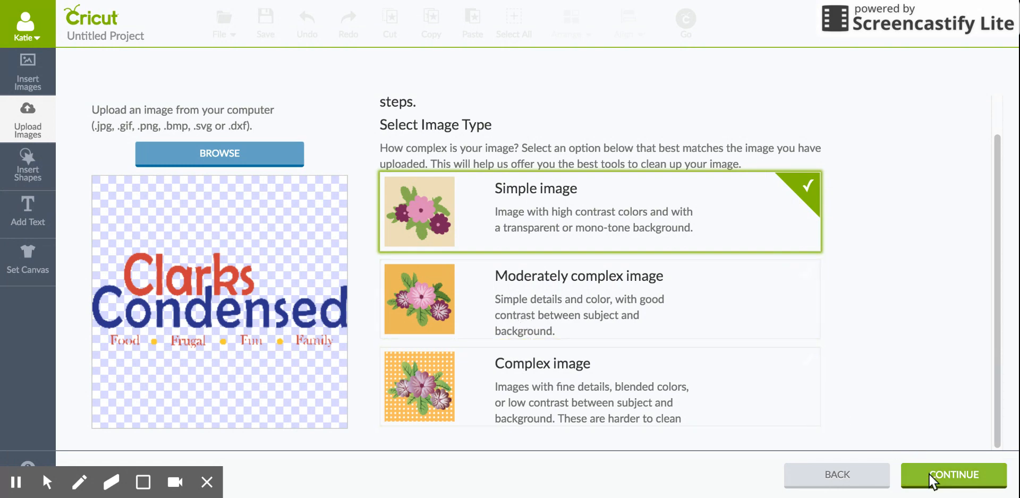
left_click(951, 474)
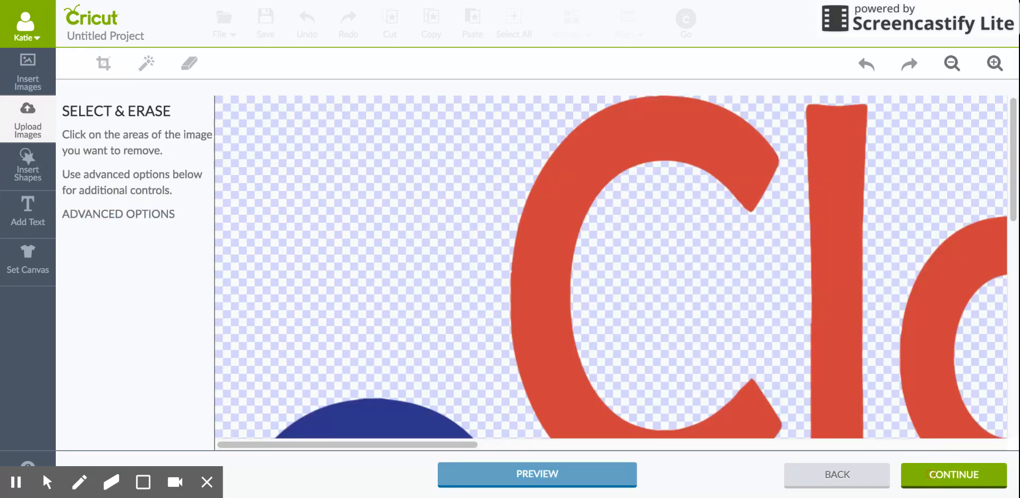
mouse_move(951, 63)
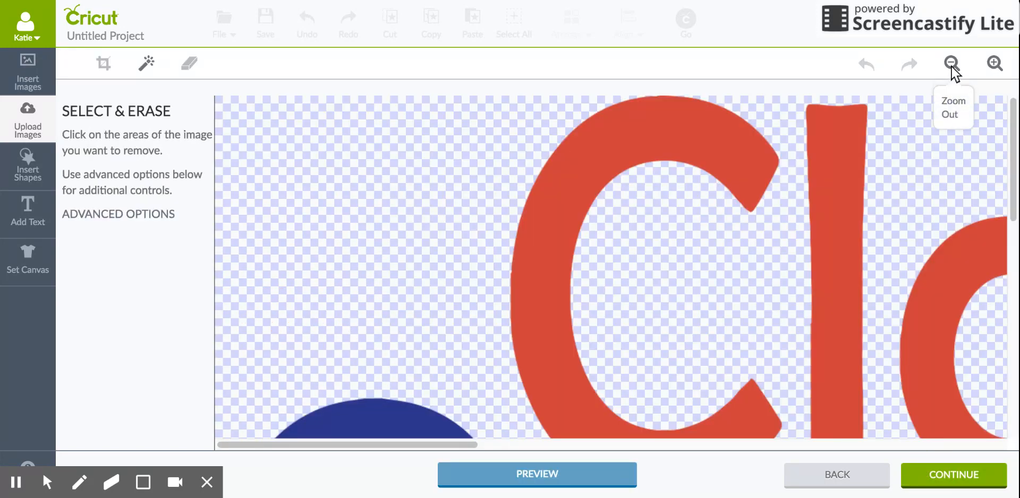
left_click(951, 64)
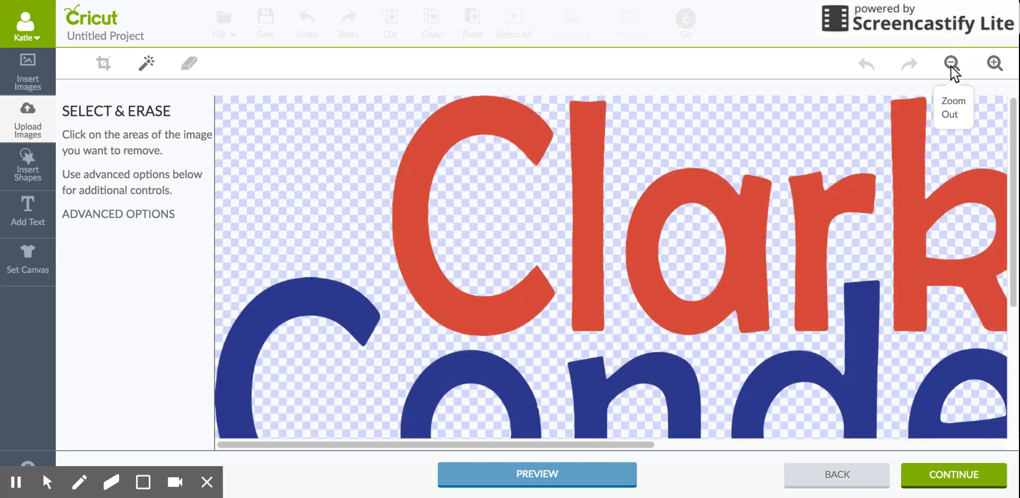
left_click(952, 64)
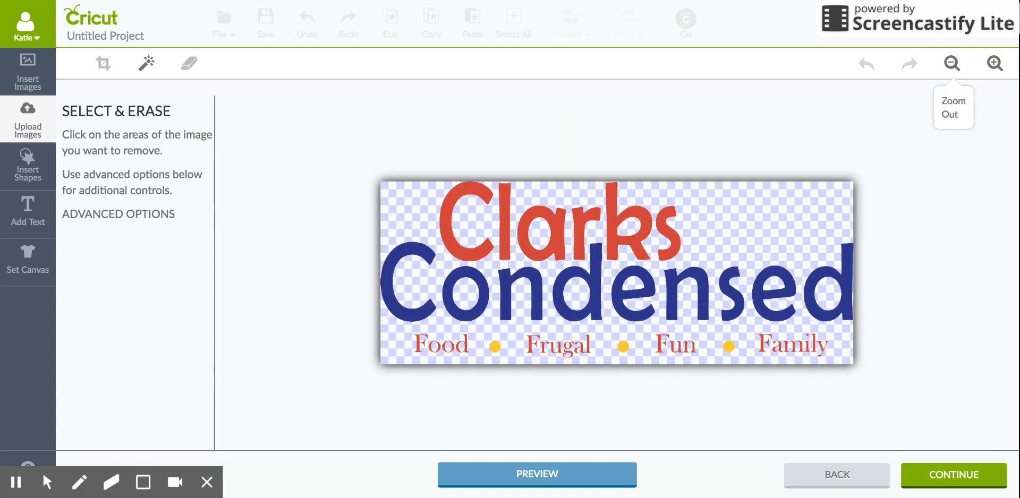
left_click(993, 64)
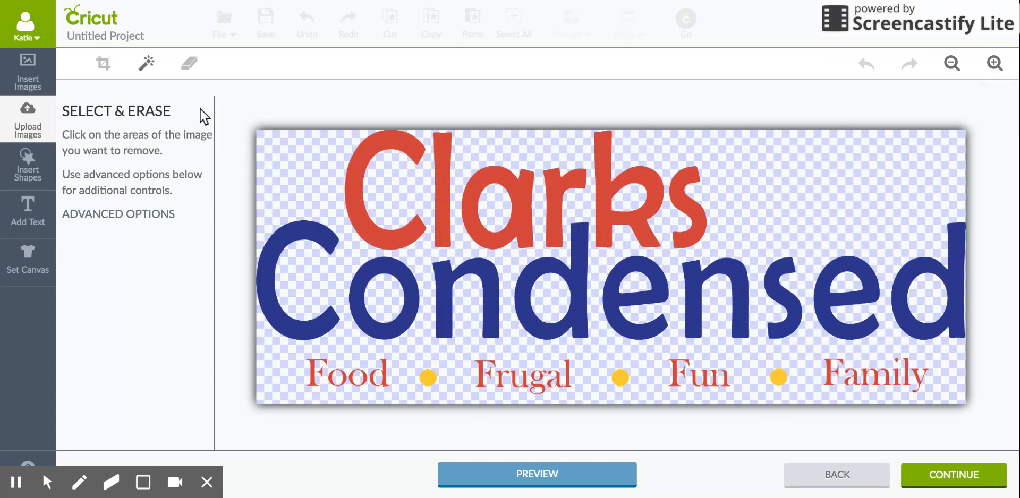
mouse_move(349, 162)
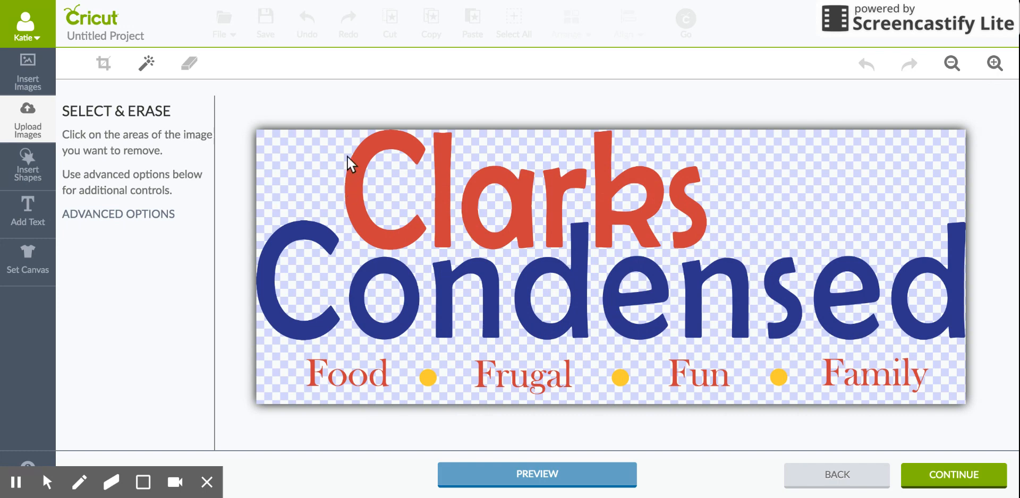
mouse_move(581, 281)
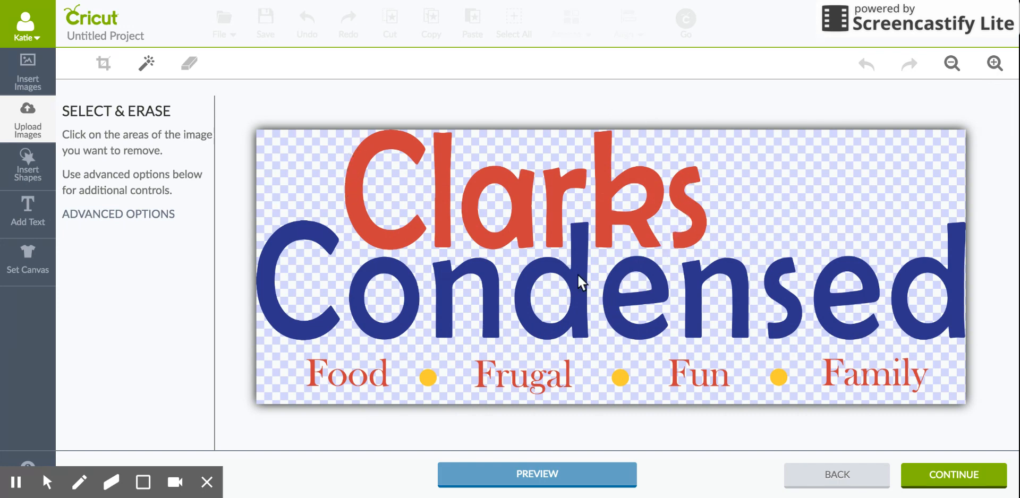
mouse_move(398, 304)
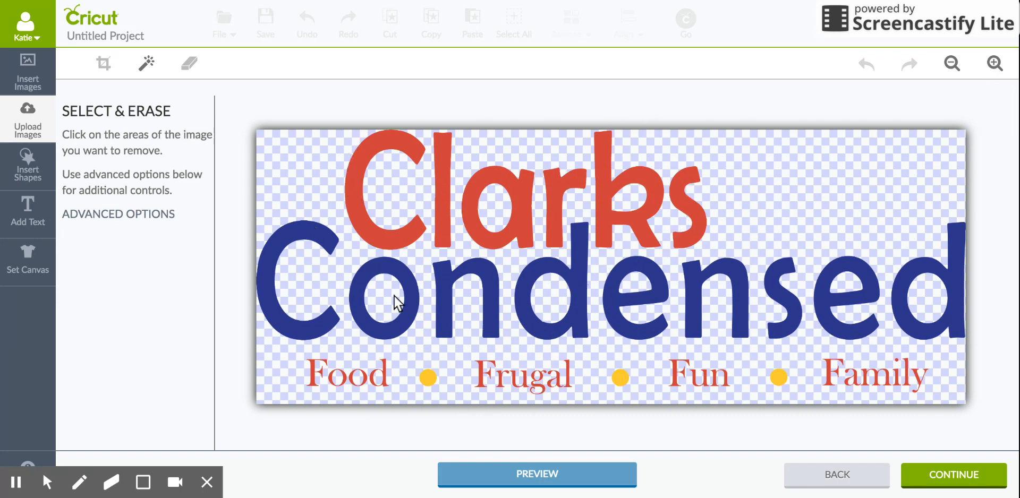
mouse_move(147, 63)
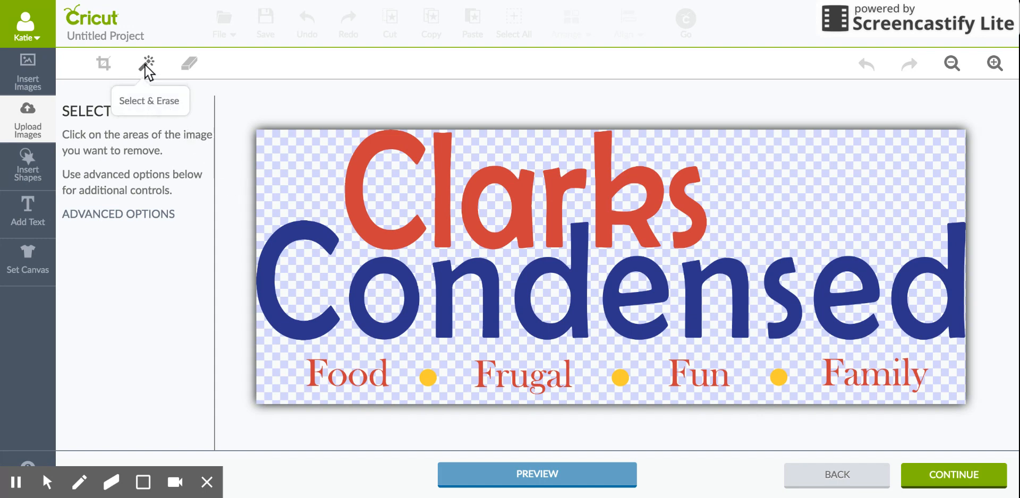
mouse_move(147, 63)
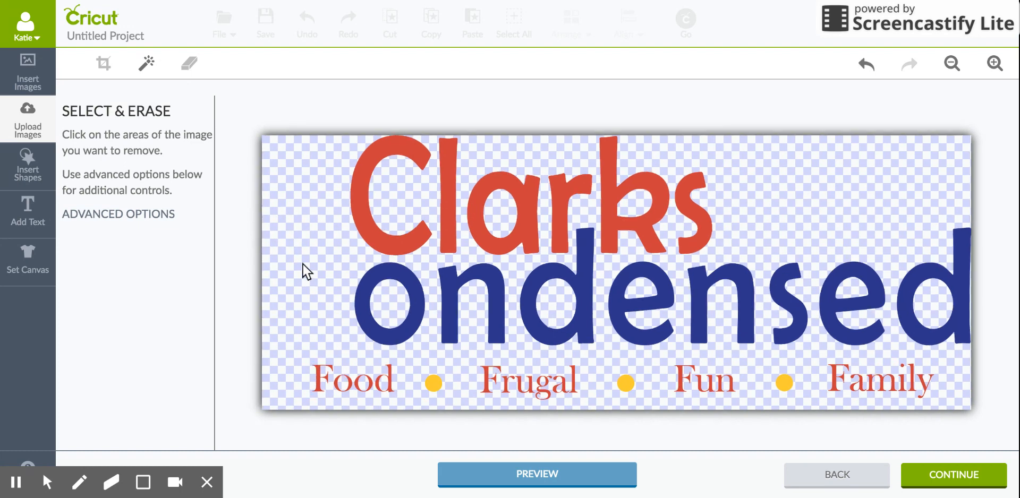
Erase the letter o of Condensed from the header image.
left_click(390, 303)
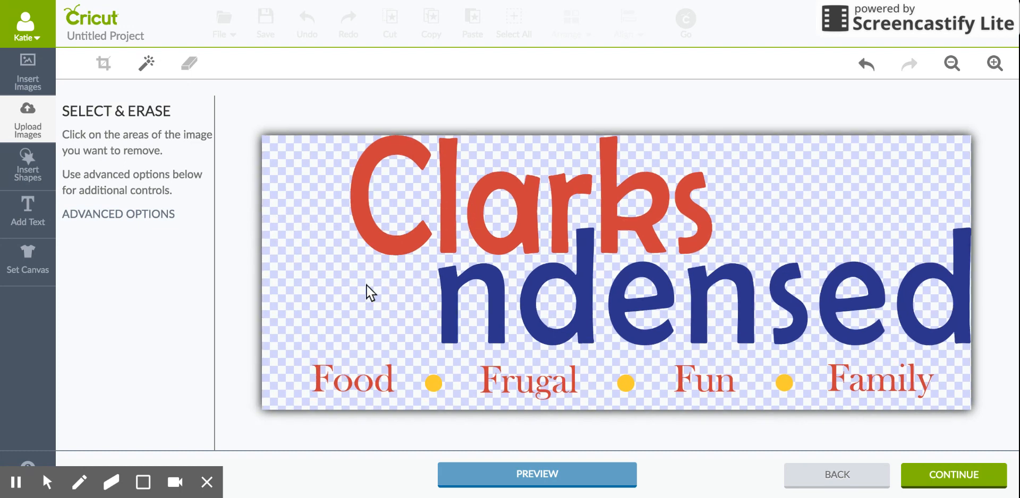
mouse_move(733, 205)
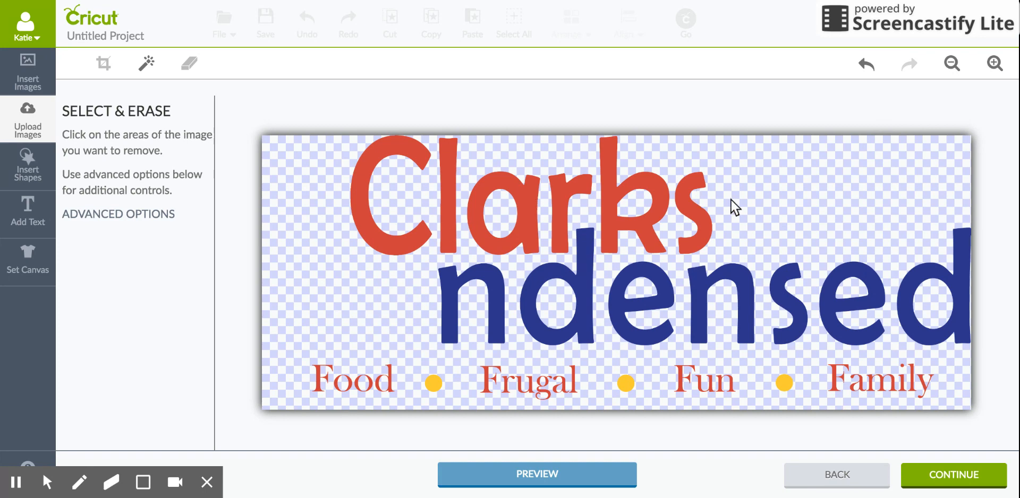
mouse_move(410, 157)
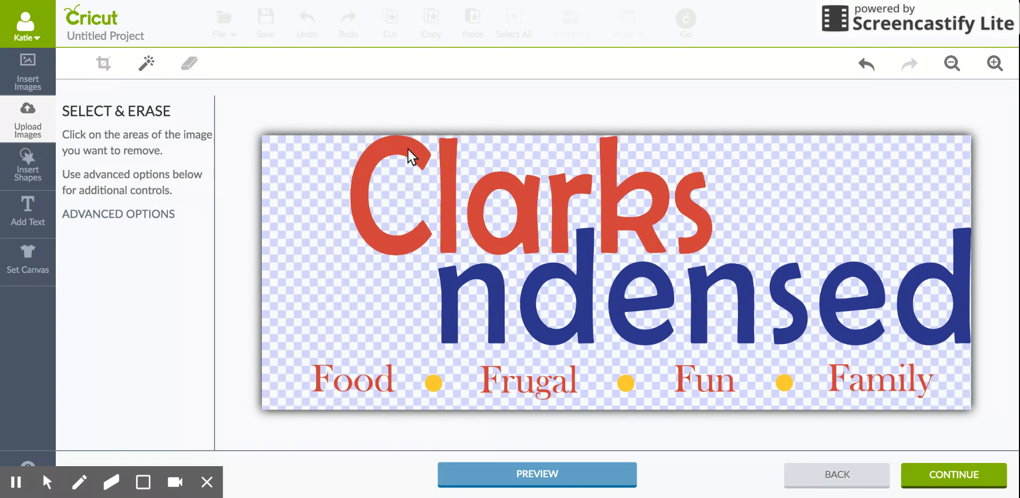
mouse_move(438, 346)
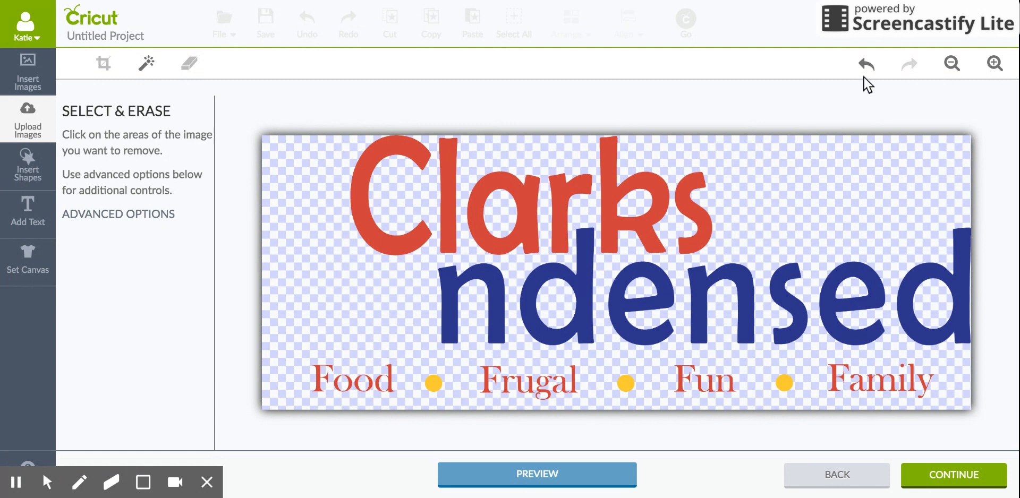
mouse_move(866, 65)
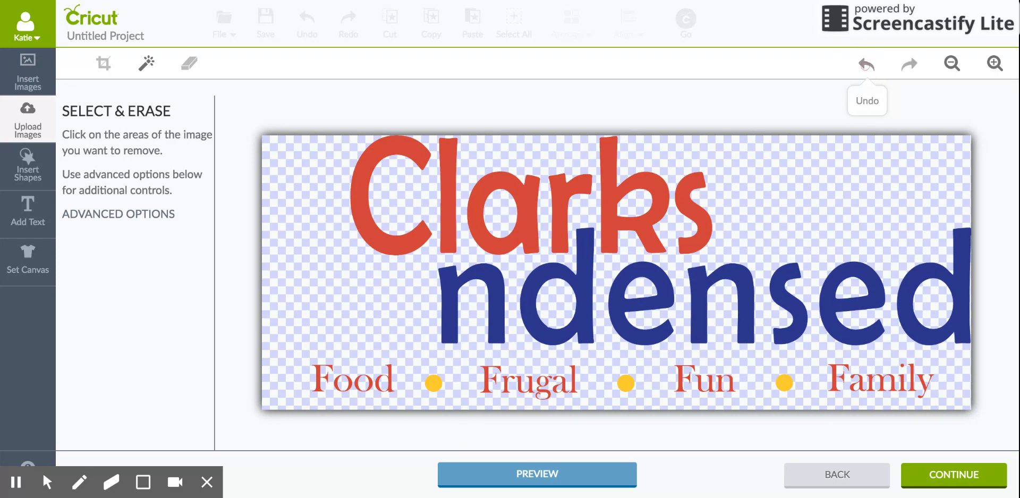
Undo, then erase the Condensed letters C, o, the next letter and the yellow dot before Family.
left_click(866, 64)
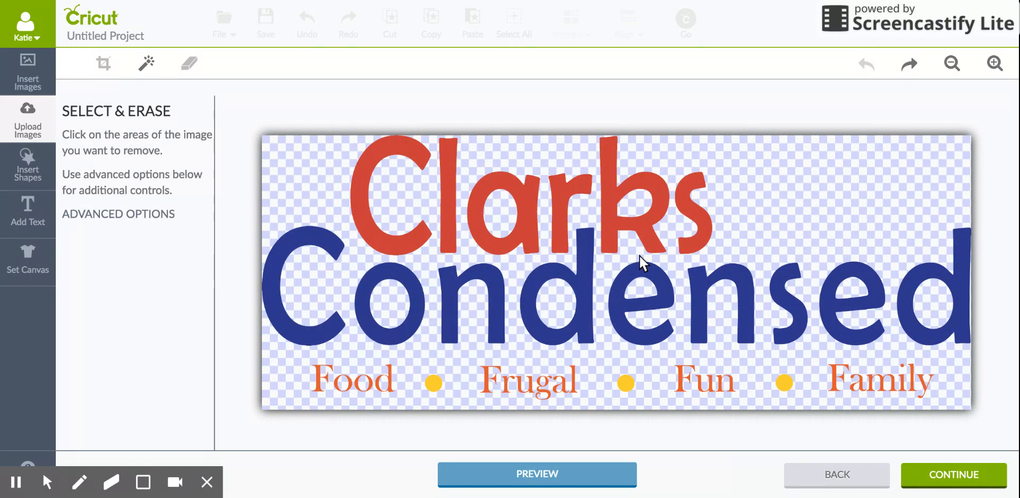
mouse_move(291, 301)
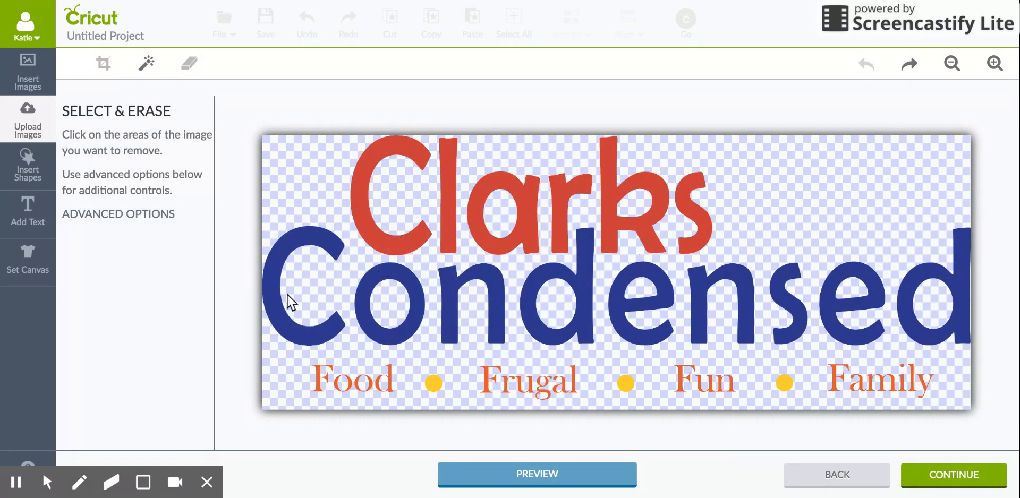
mouse_move(283, 260)
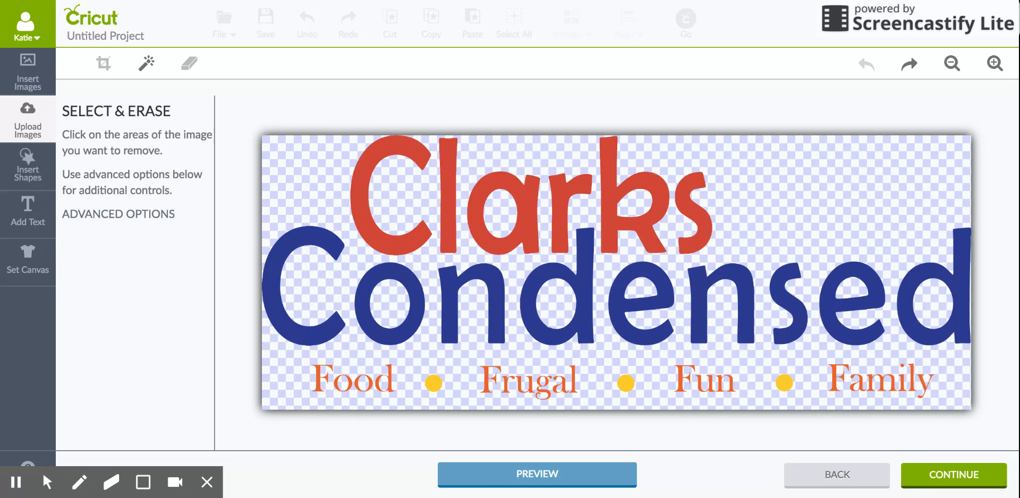
mouse_move(462, 218)
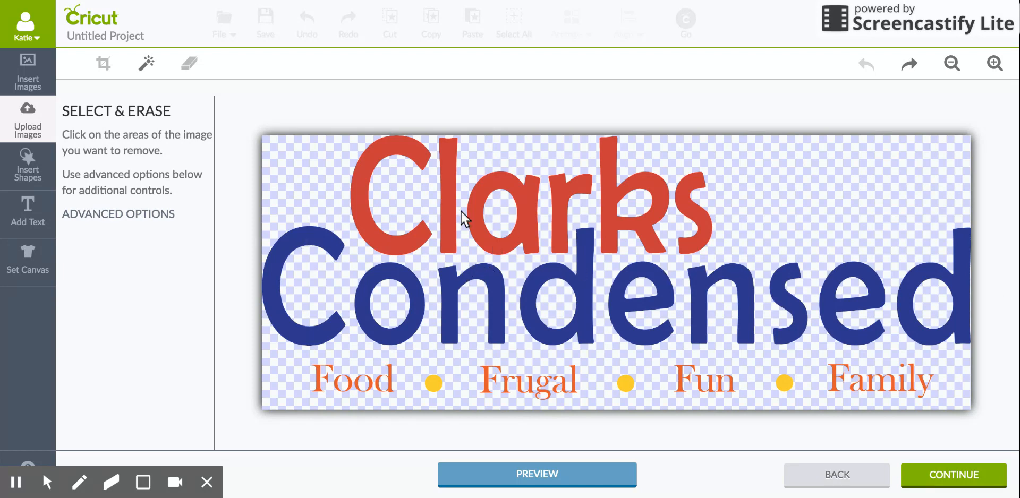
left_click(364, 300)
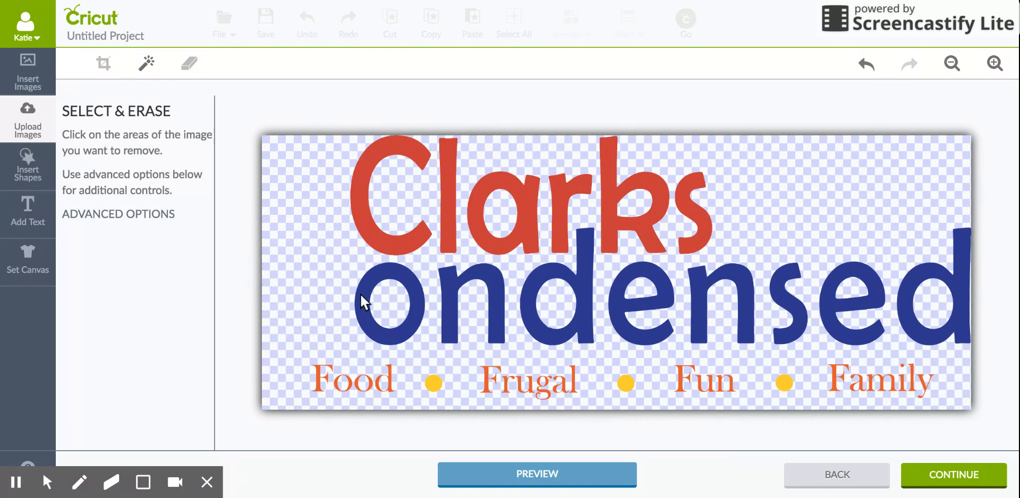
left_click(388, 305)
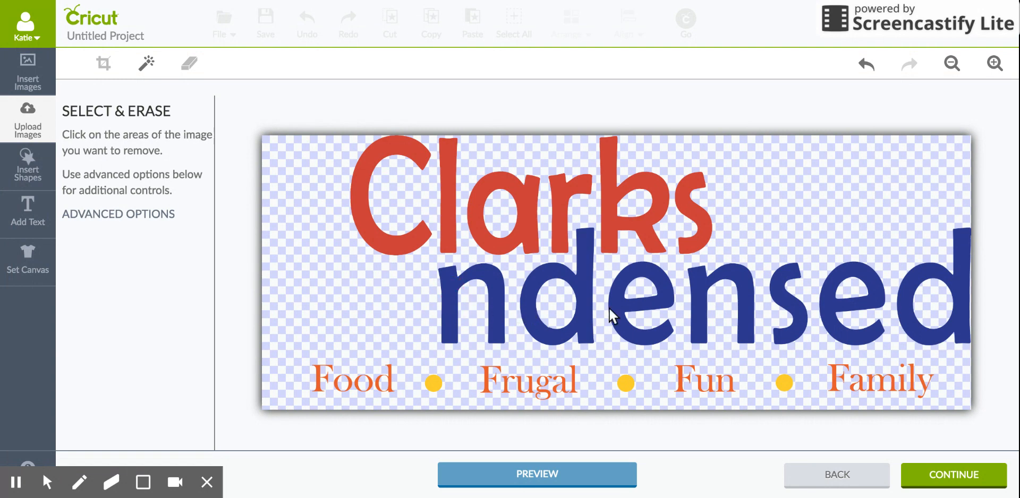
left_click(612, 312)
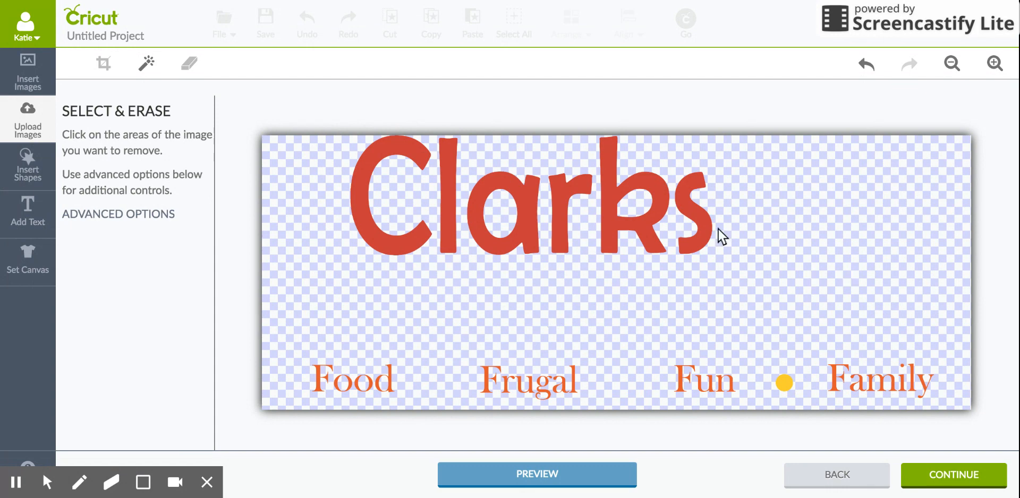
left_click(783, 382)
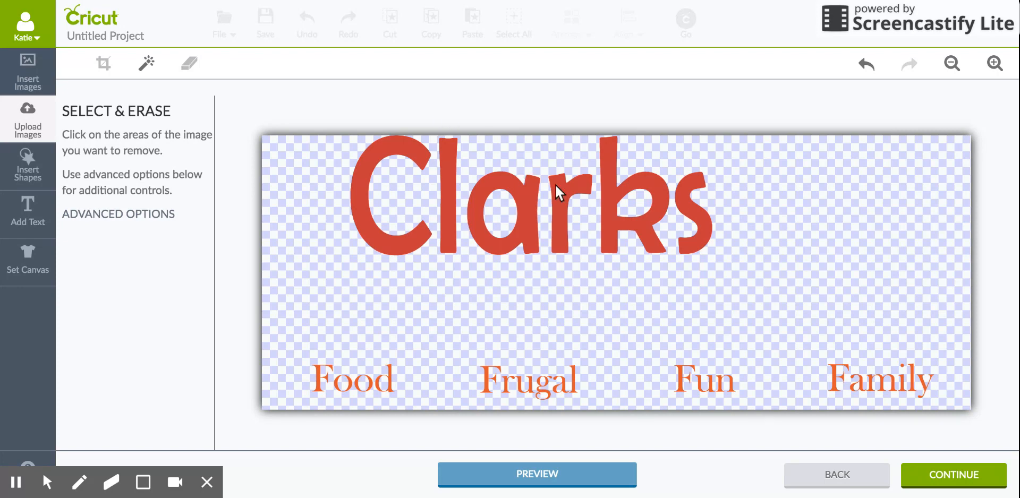
mouse_move(733, 221)
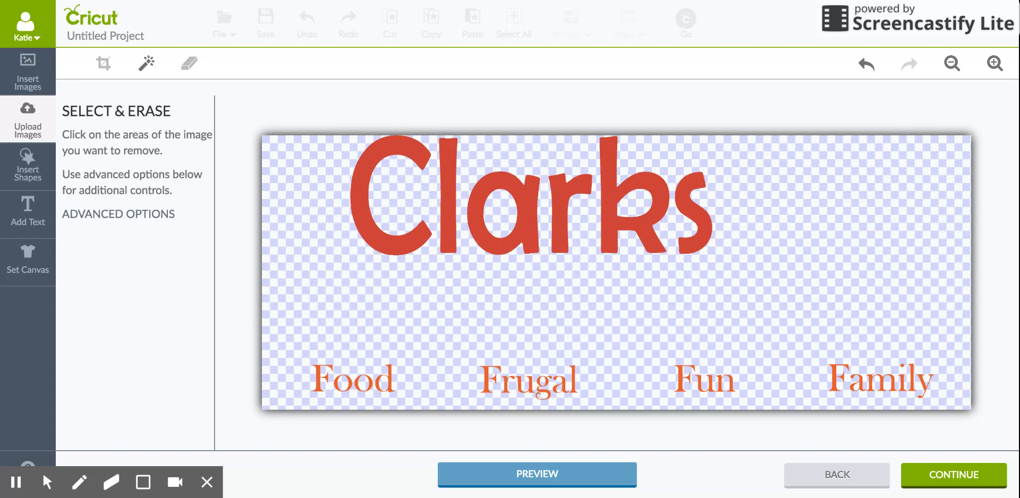
mouse_move(930, 384)
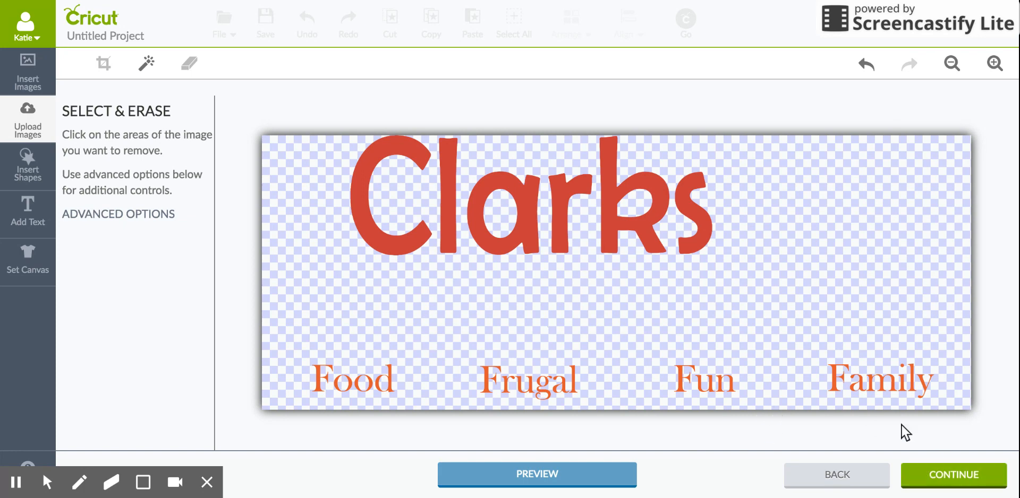
Finish erasing and continue to the Name & Tag save screen.
left_click(952, 474)
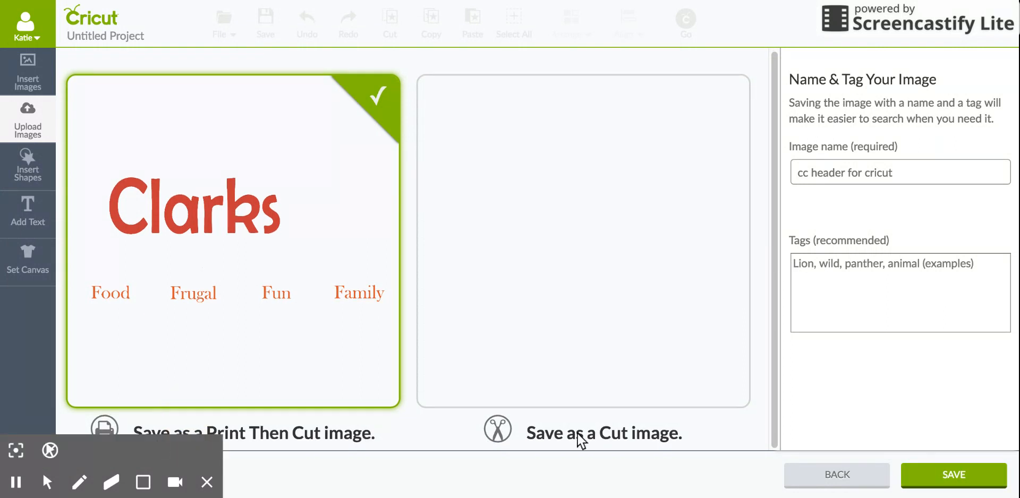
mouse_move(643, 442)
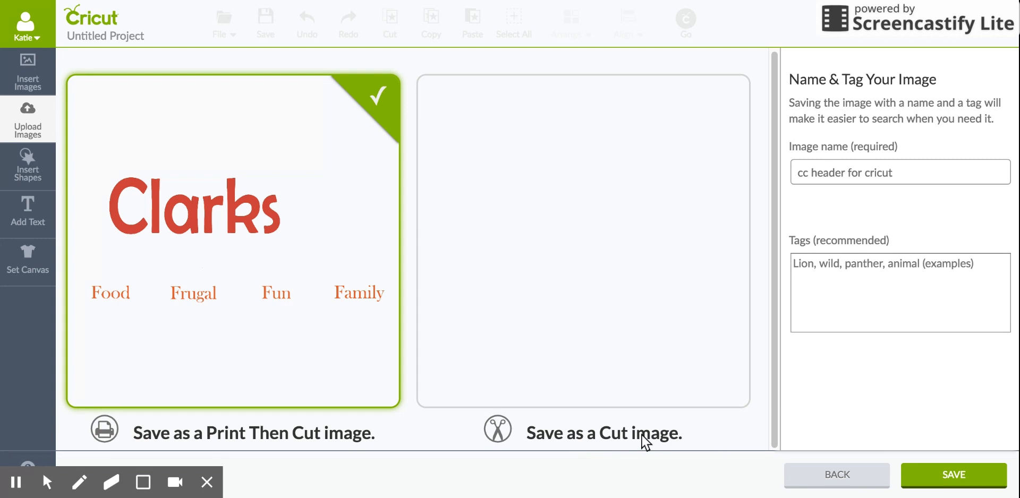
mouse_move(234, 226)
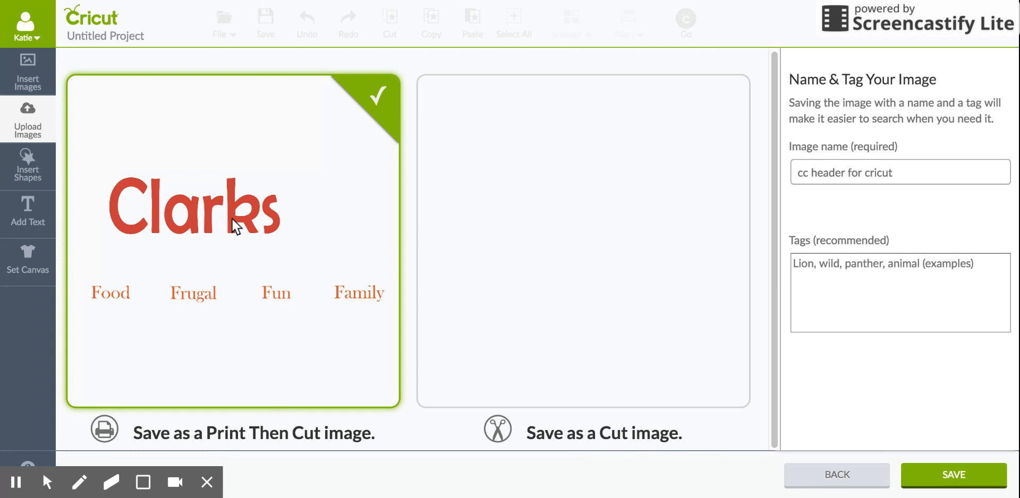
mouse_move(235, 248)
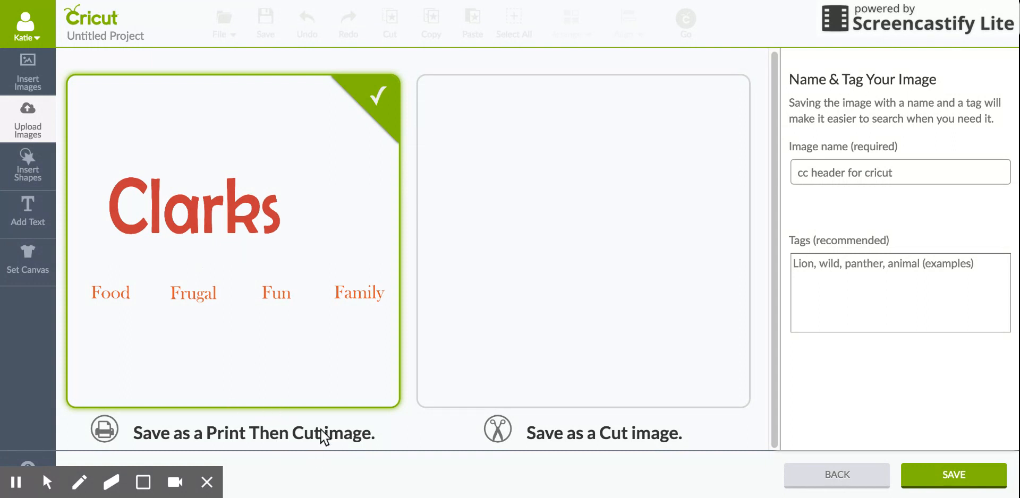
mouse_move(335, 444)
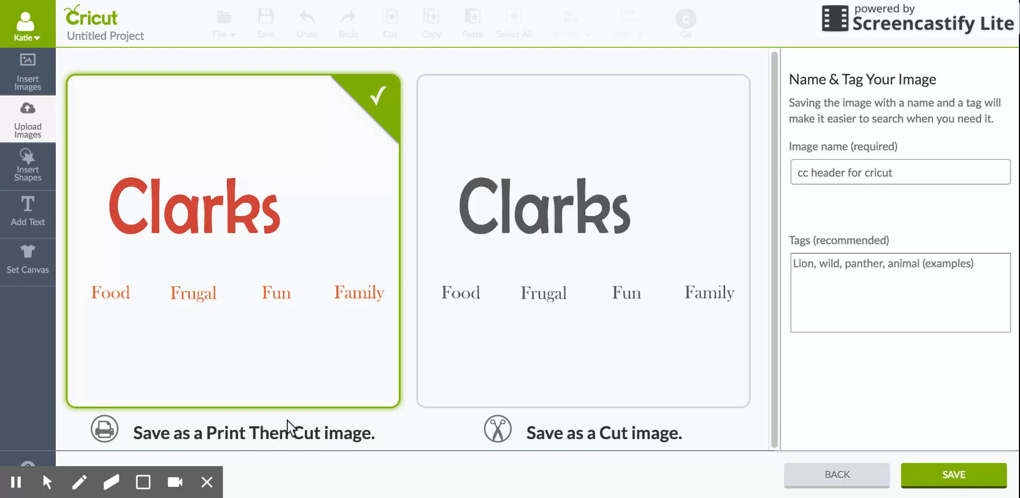
mouse_move(616, 355)
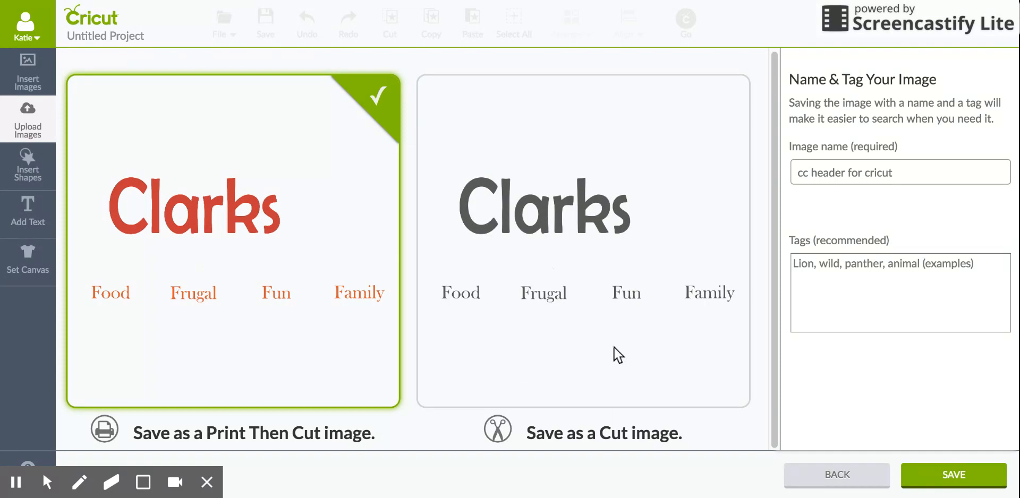
mouse_move(643, 279)
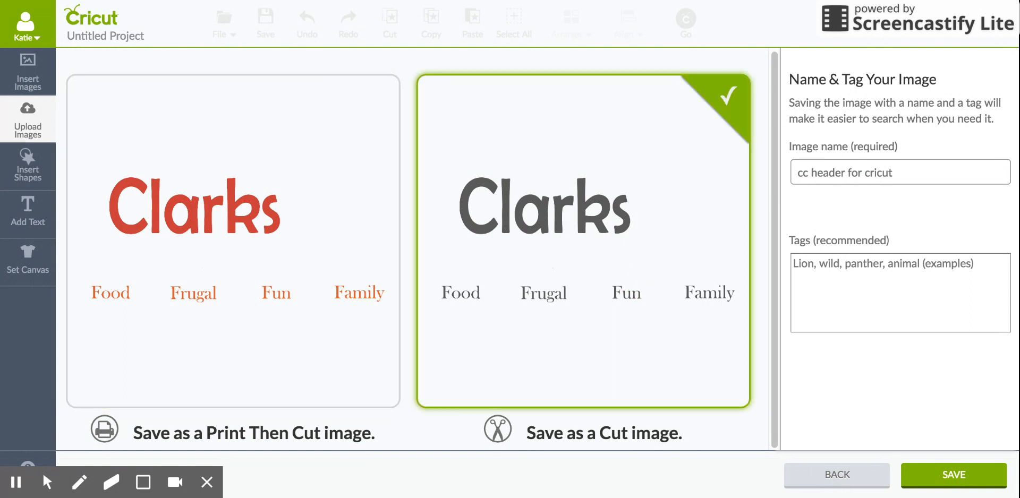
mouse_move(851, 217)
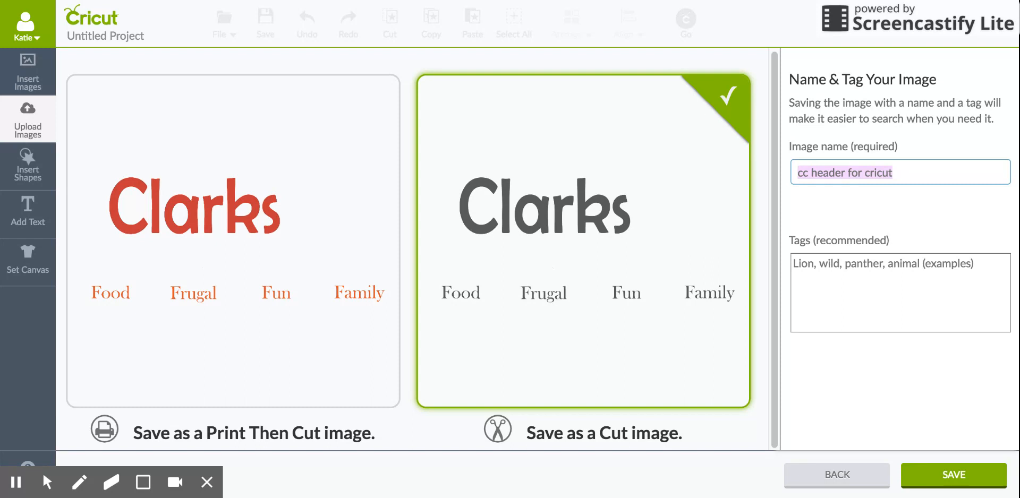
Name the cut image 'Clarks Condensed Header' and tag it header, blog, food.
type("H")
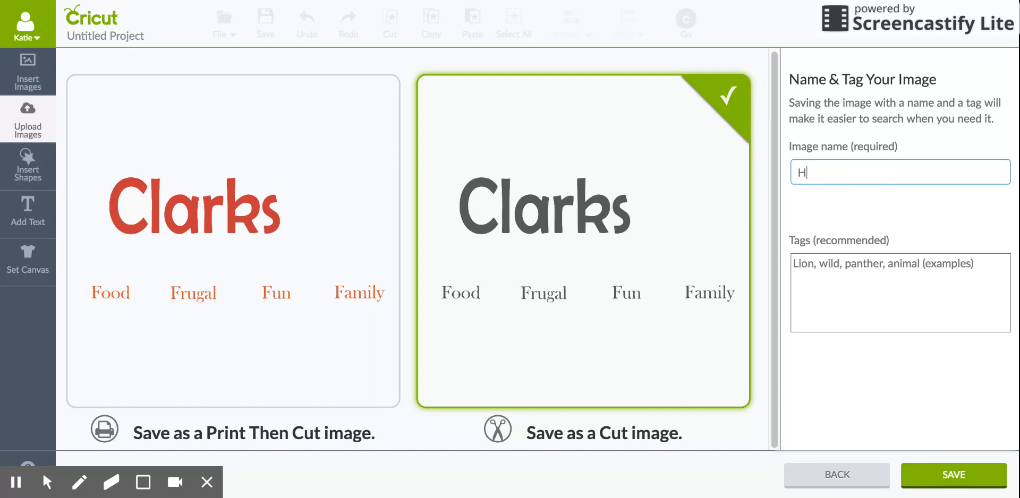
type("Clarks Condensed He")
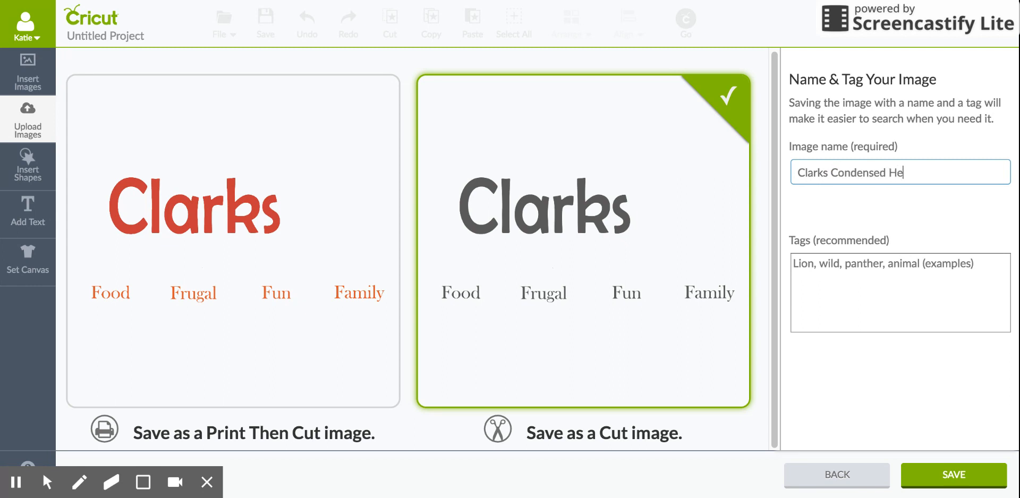
left_click(900, 291)
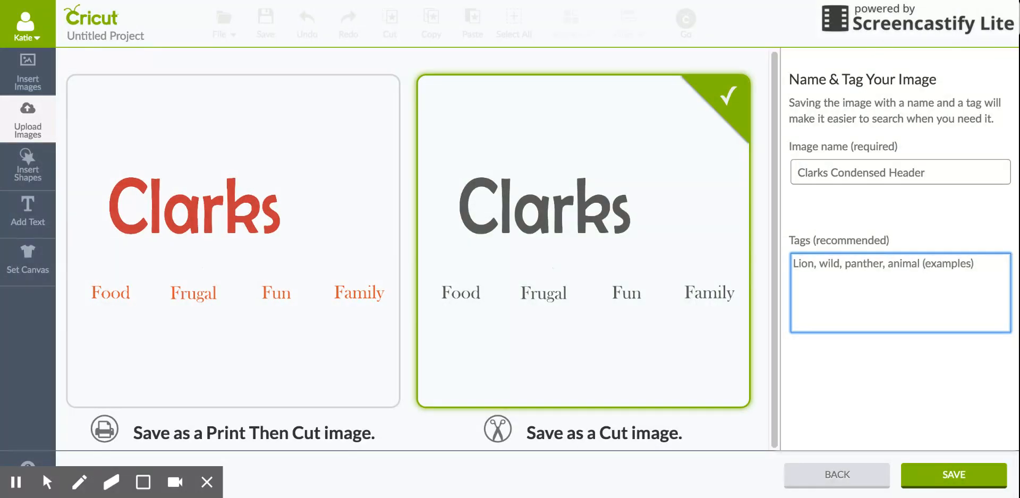
type("header, blog,")
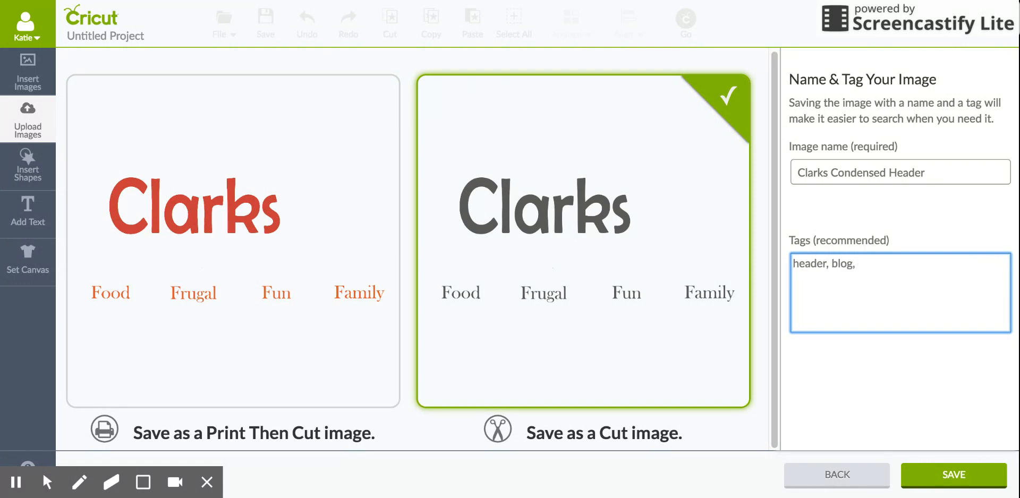
type("food,")
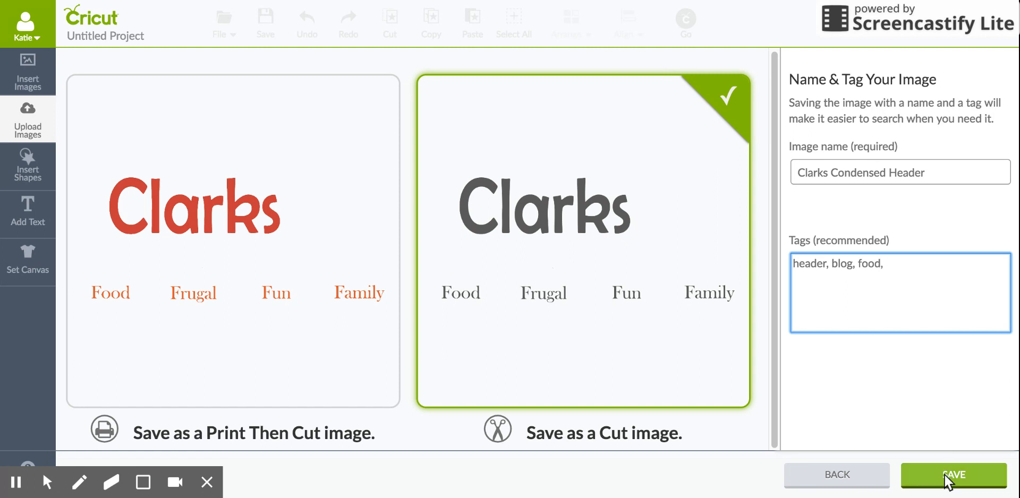
Save the named and tagged cut image to the Uploaded Images Library.
left_click(953, 475)
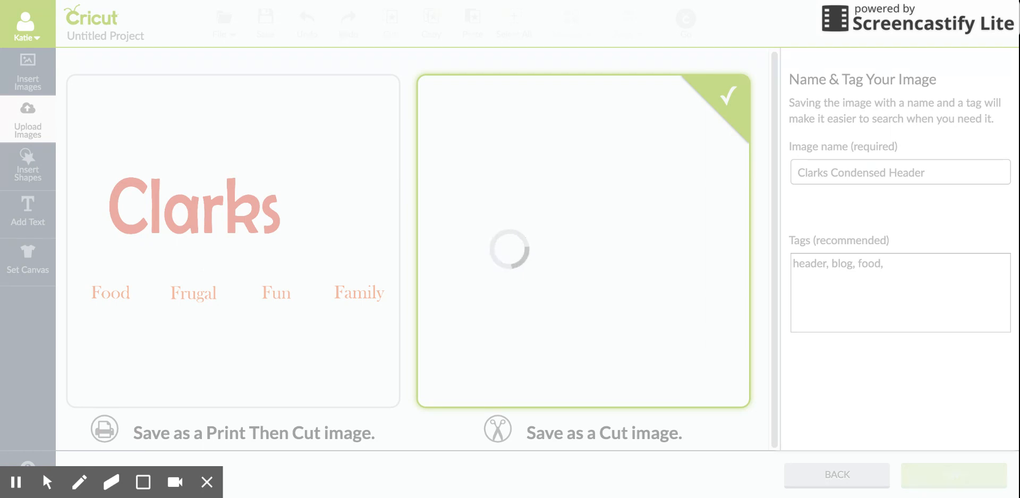
mouse_move(779, 381)
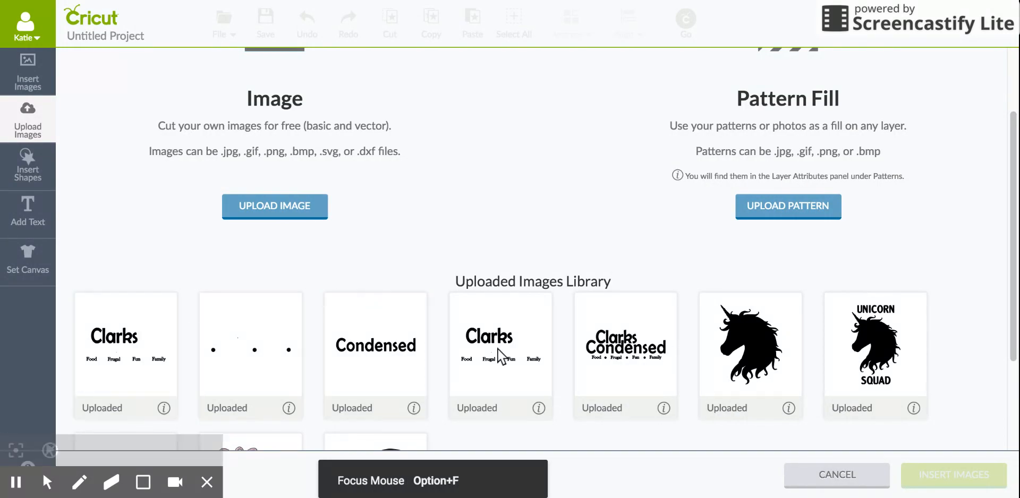
Select the Clarks with four words thumbnail and insert it onto the canvas.
scroll("down", 3)
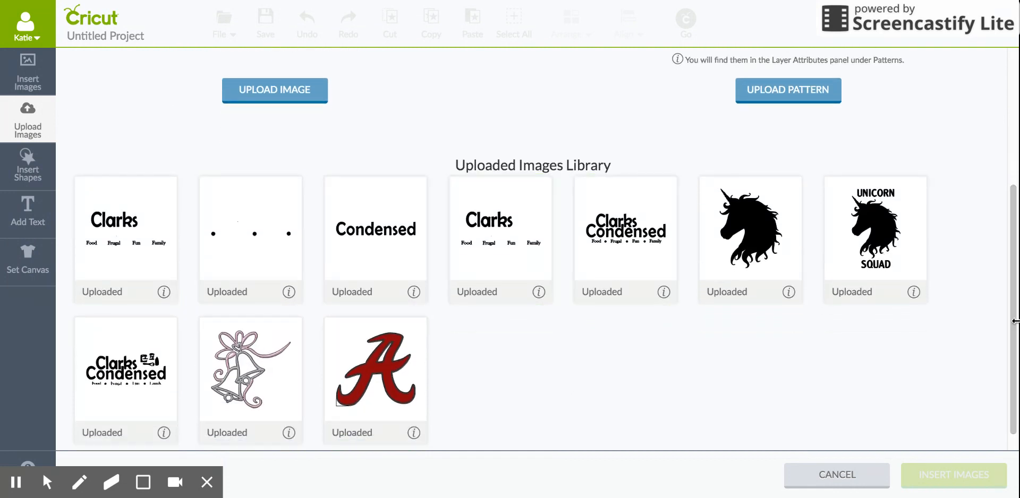
scroll("down", 3)
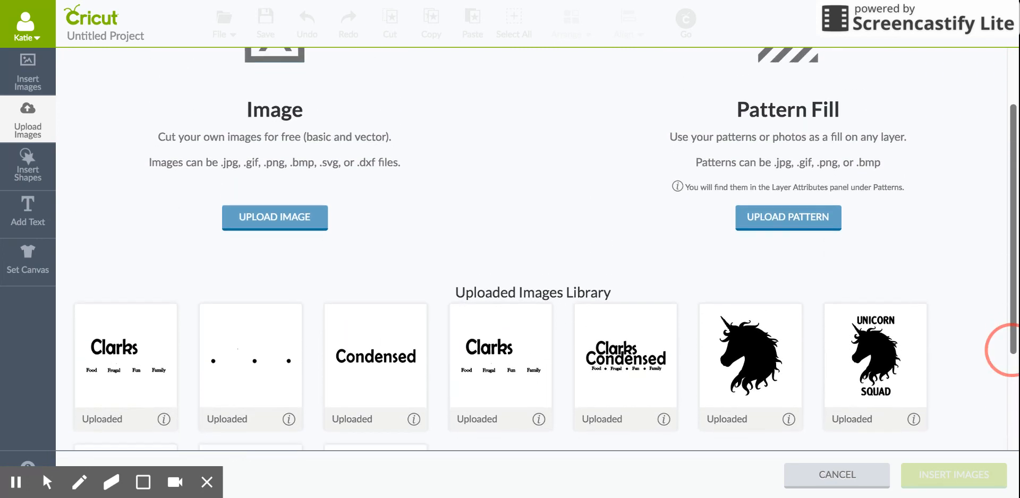
left_click(125, 356)
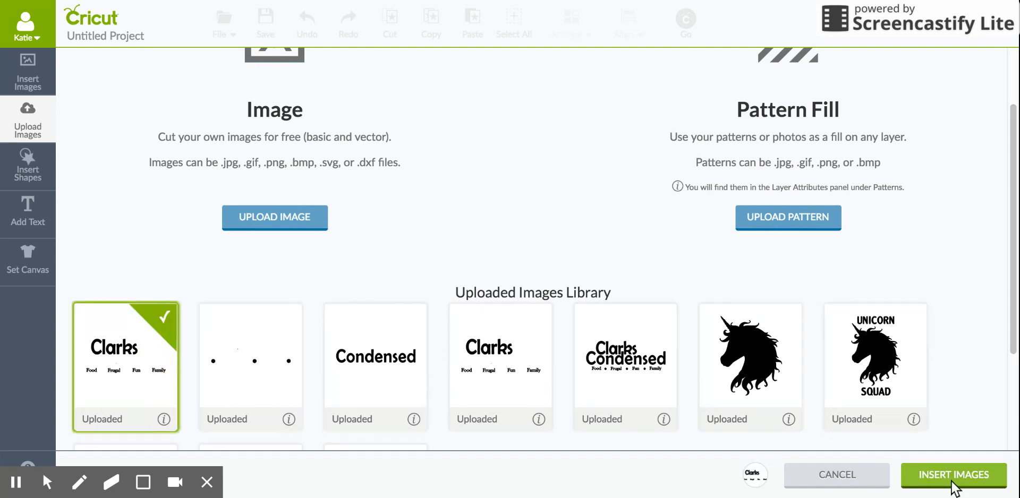
left_click(952, 475)
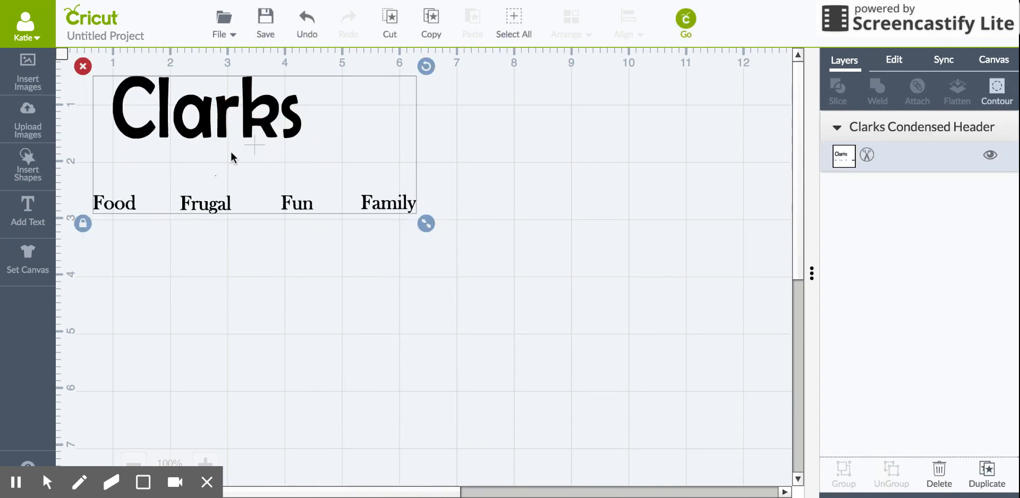
mouse_move(376, 176)
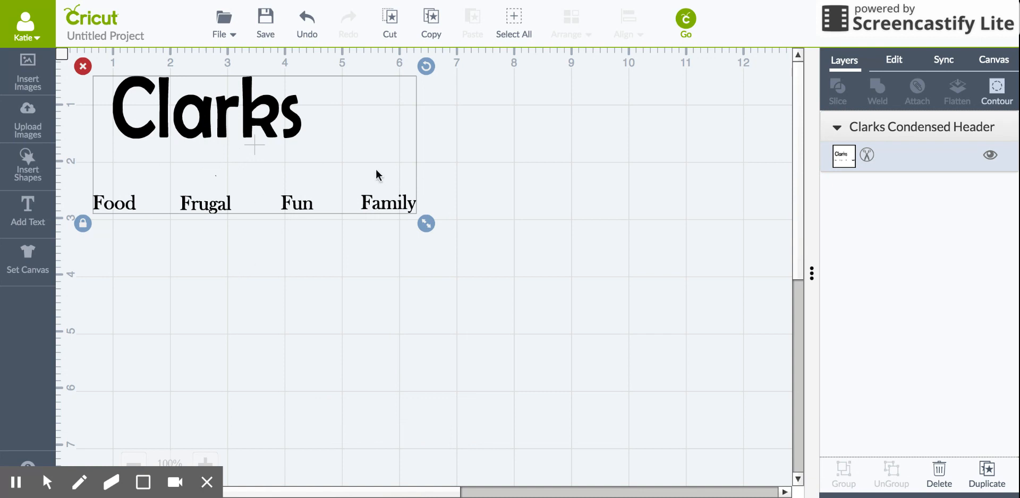
mouse_move(241, 309)
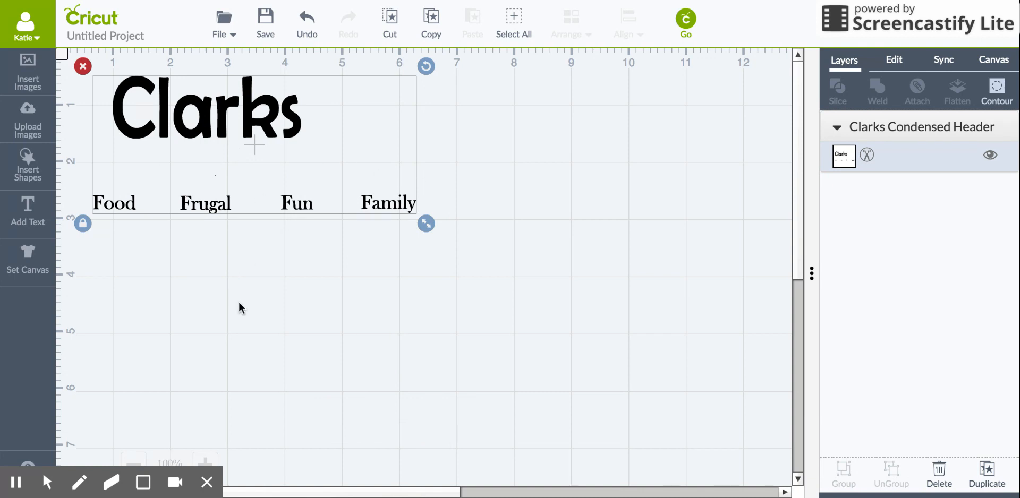
mouse_move(235, 295)
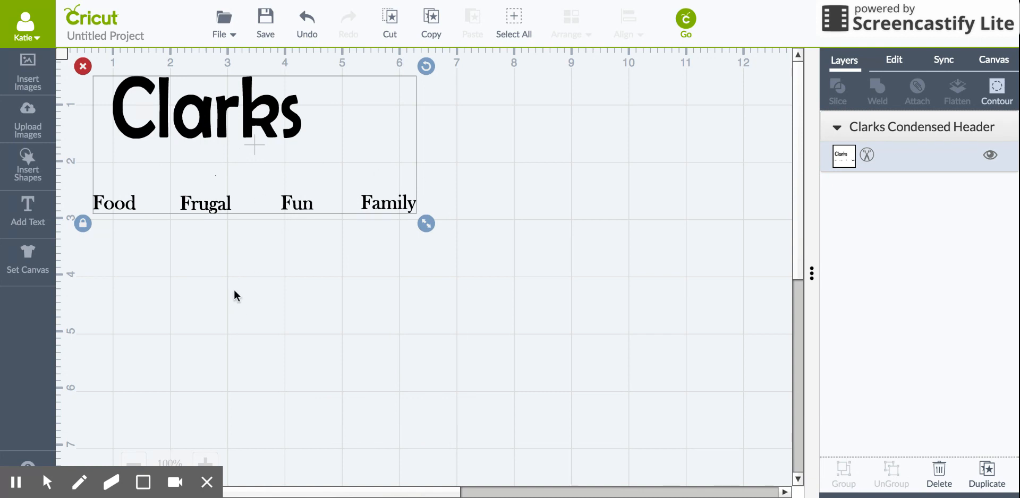
left_click(236, 296)
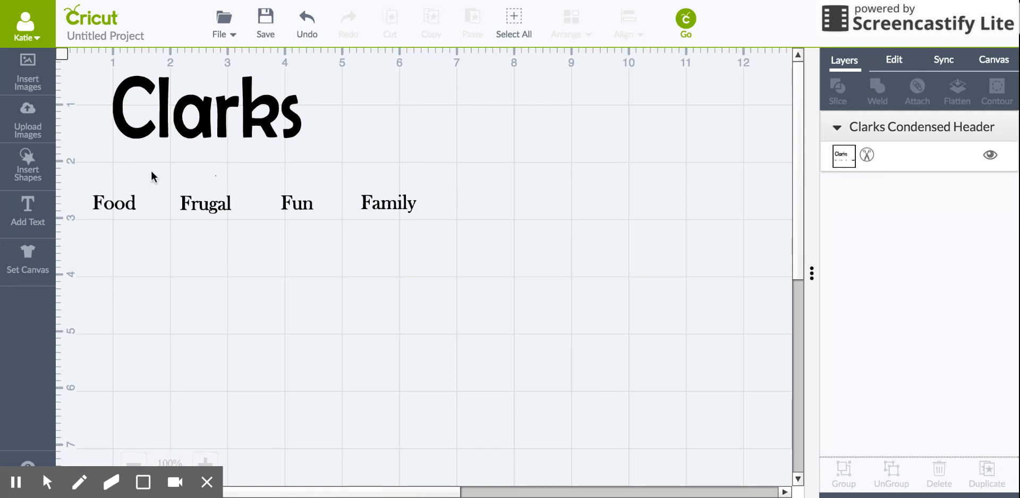
mouse_move(73, 137)
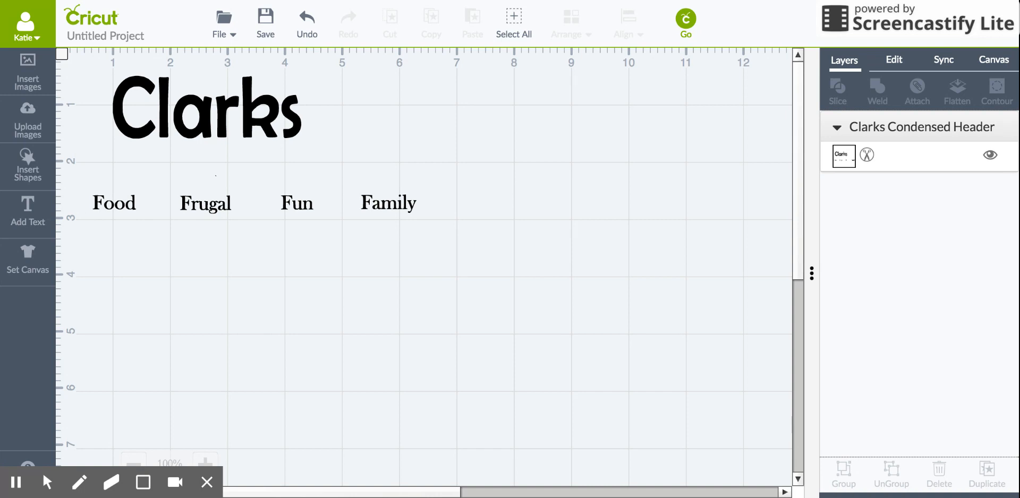
mouse_move(27, 118)
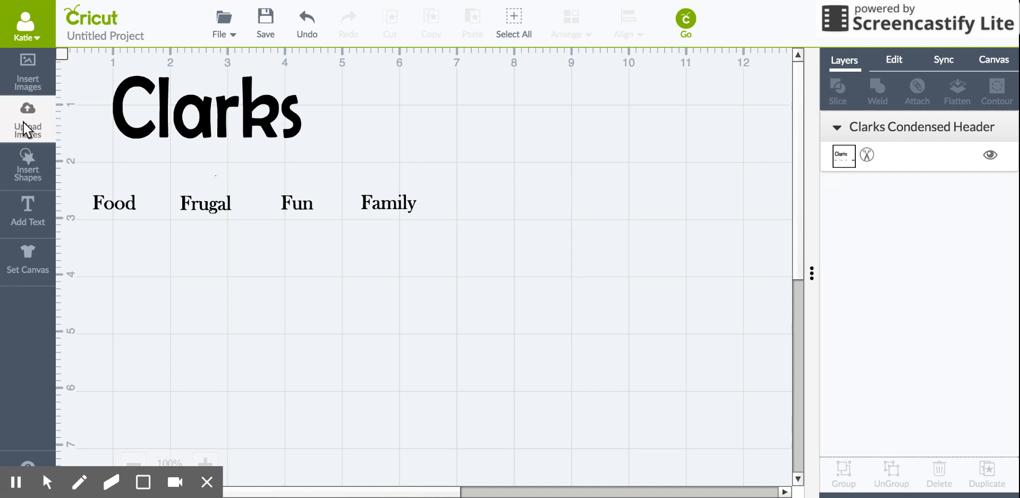
mouse_move(28, 127)
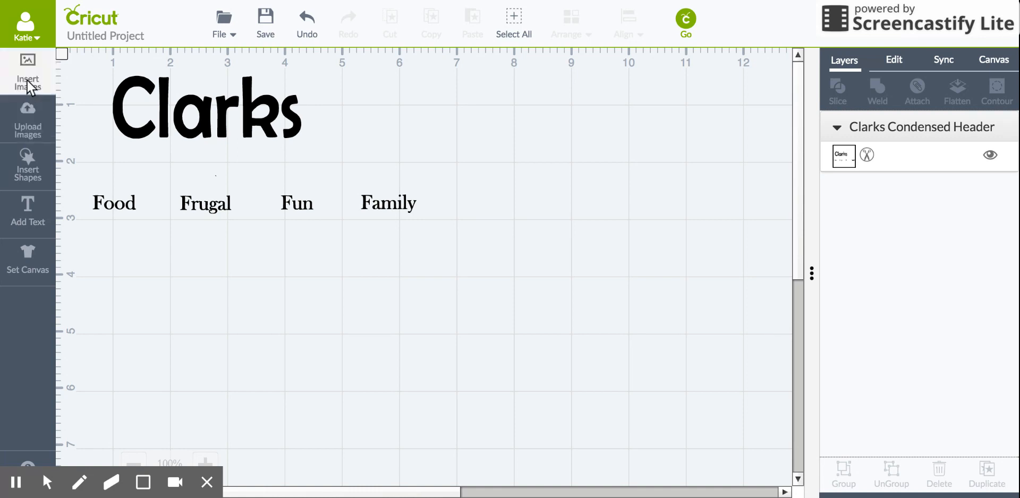
From the uploaded images, select the Condensed word and three-dot images and insert both onto the canvas.
left_click(27, 71)
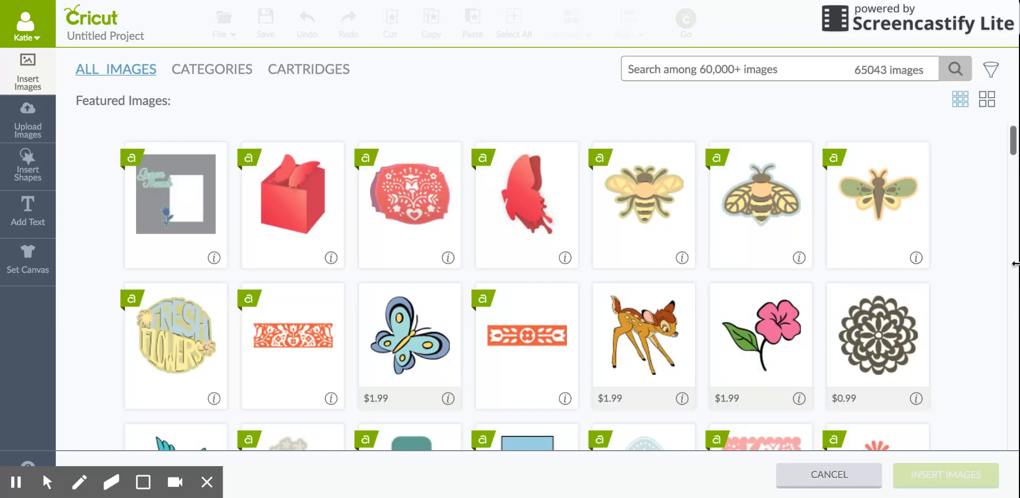
type("cc")
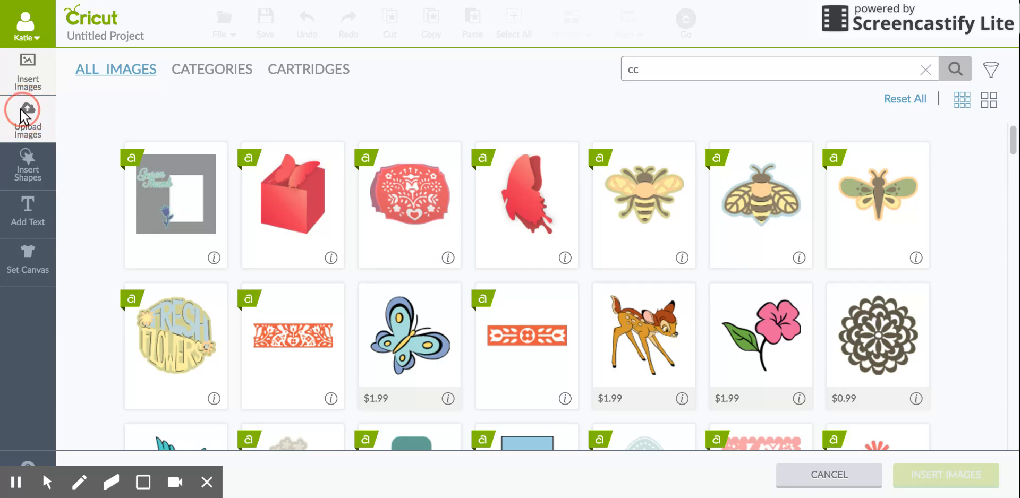
left_click(28, 119)
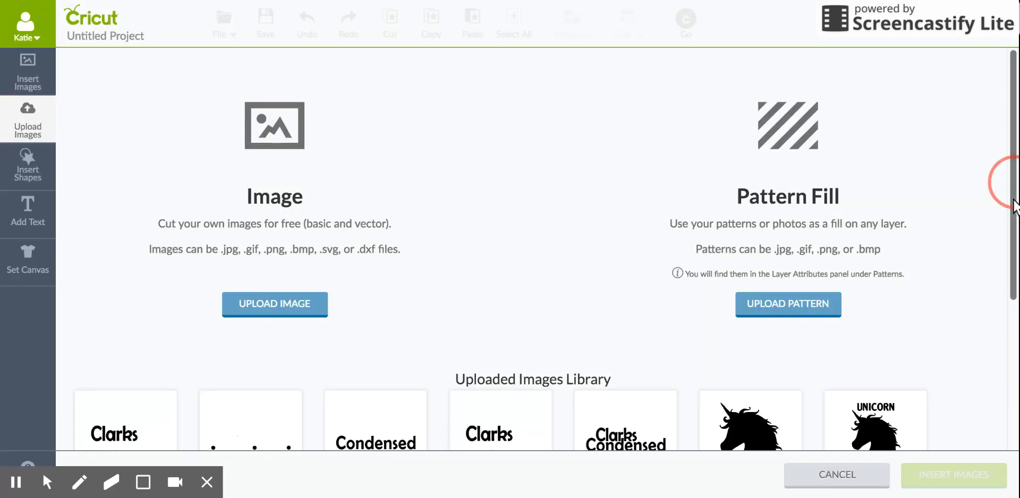
left_click(375, 261)
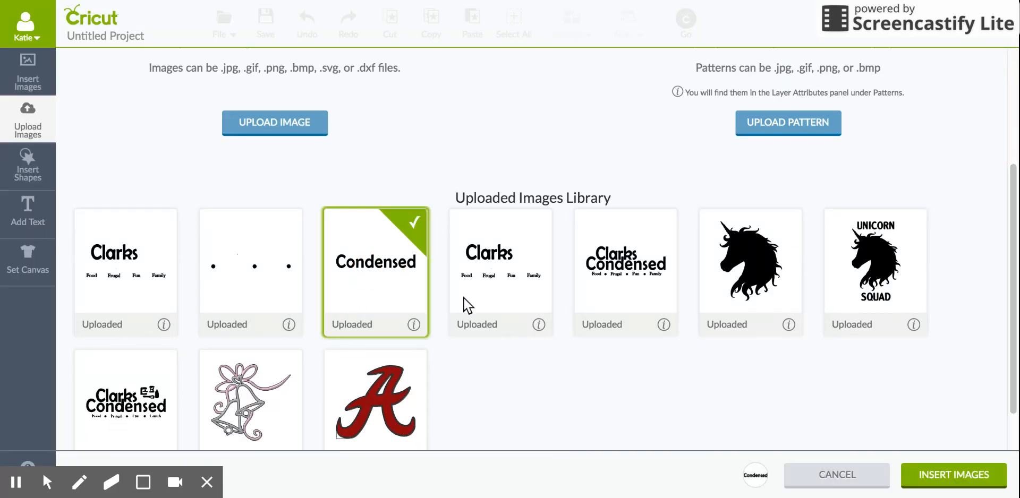
left_click(250, 263)
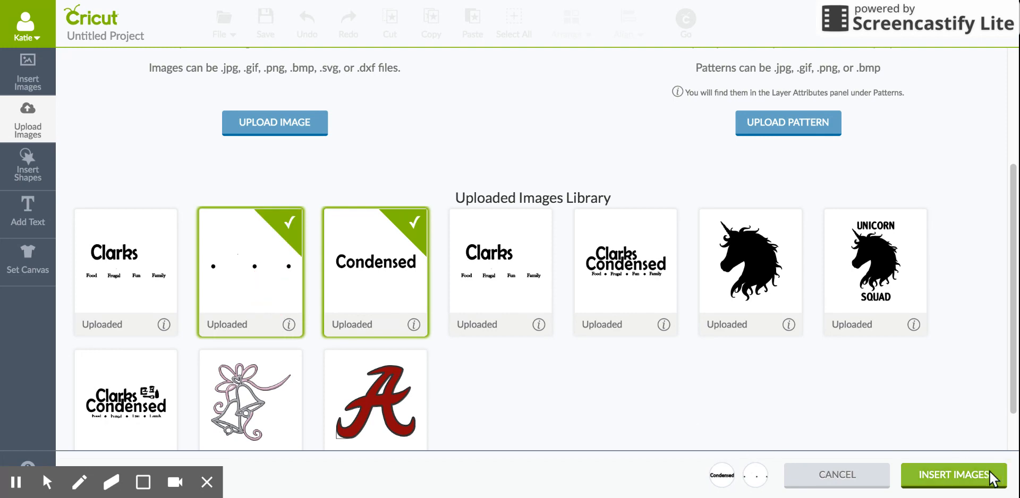
left_click(952, 475)
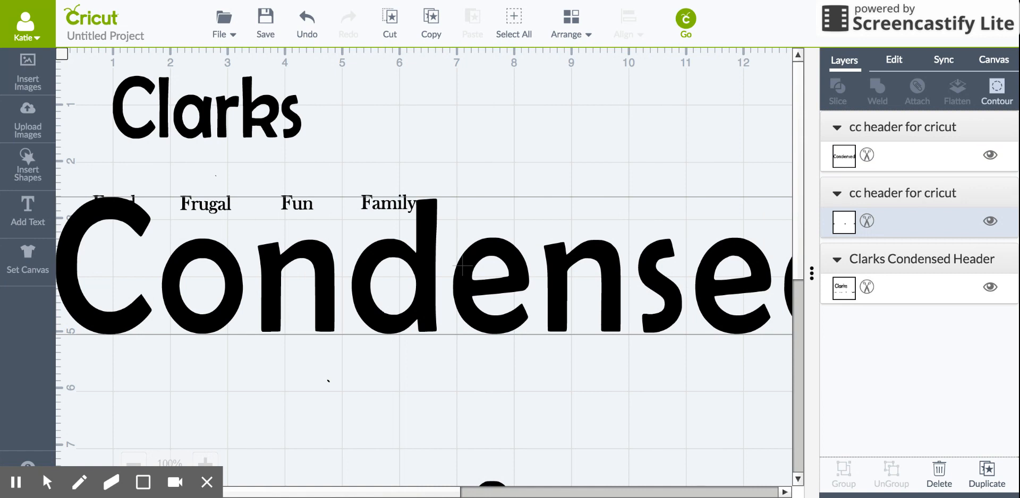
Shrink the oversized Condensed word and tuck it beneath Clarks above the word line.
scroll("right", 3)
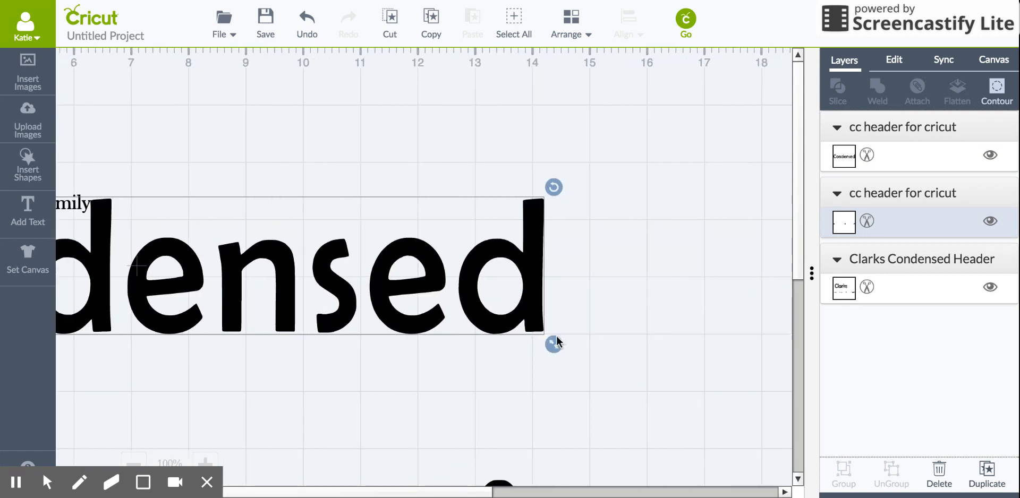
left_click_drag(552, 343, 110, 269)
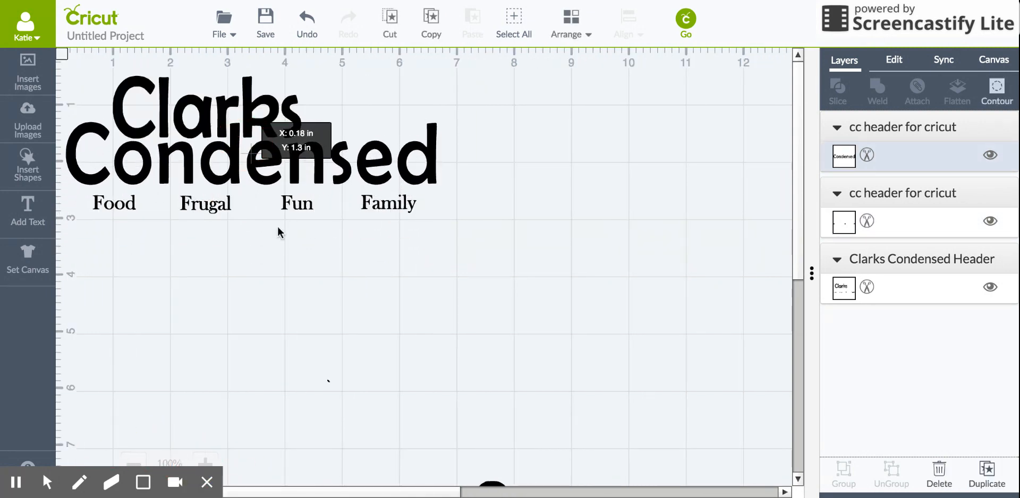
scroll("down", 3)
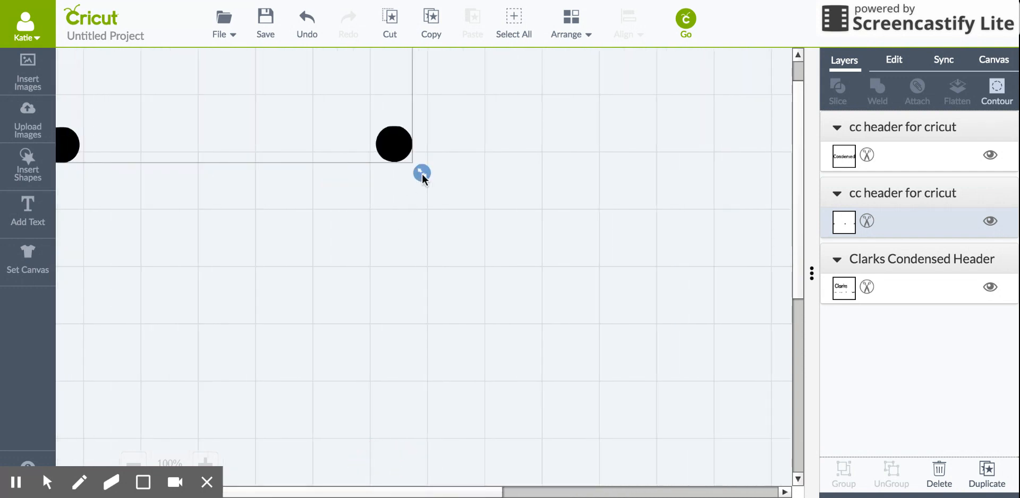
Shrink the row of dots and drop them between Food, Frugal, Fun and Family.
left_click_drag(421, 173, 74, 111)
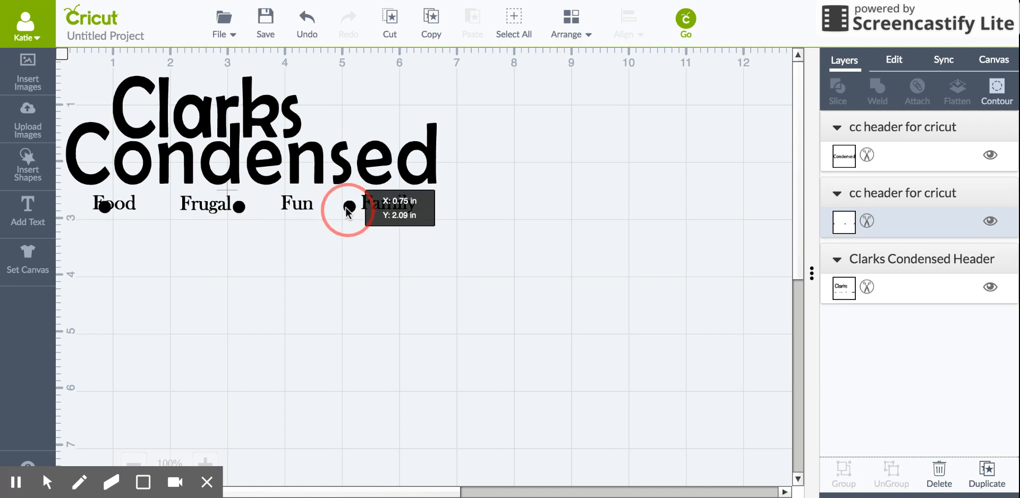
left_click_drag(348, 209, 260, 212)
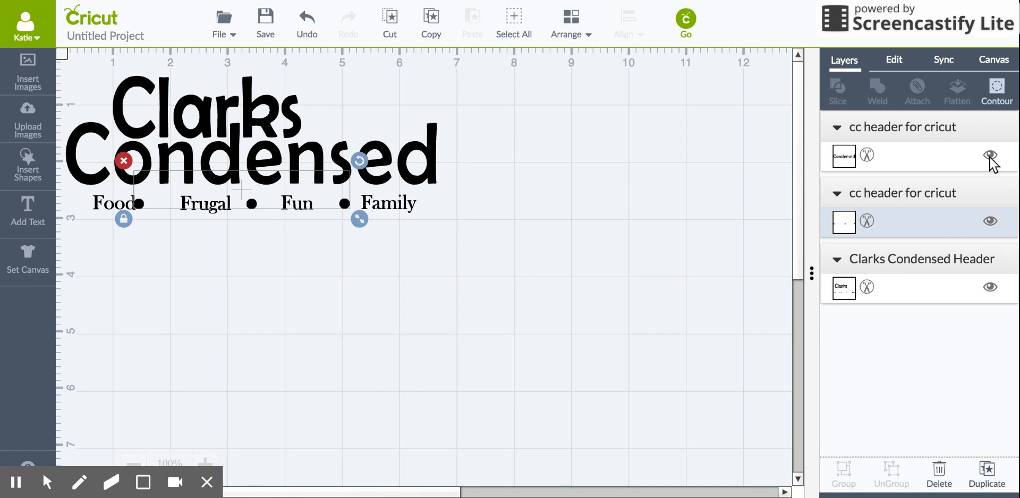
left_click(989, 156)
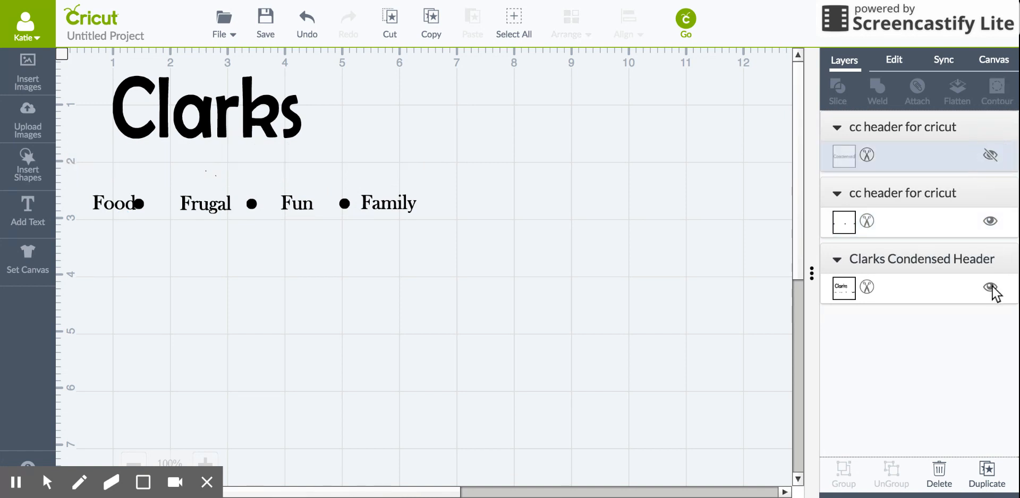
left_click(989, 287)
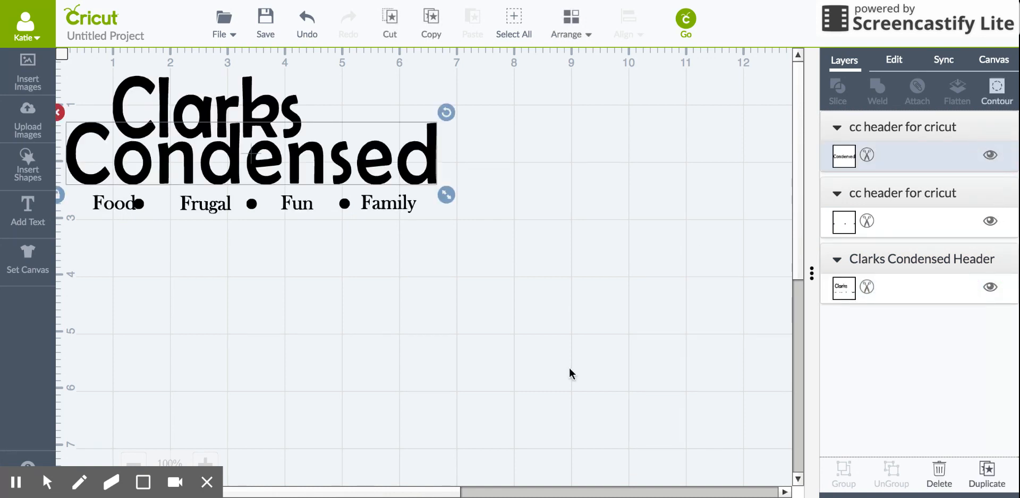
mouse_move(570, 407)
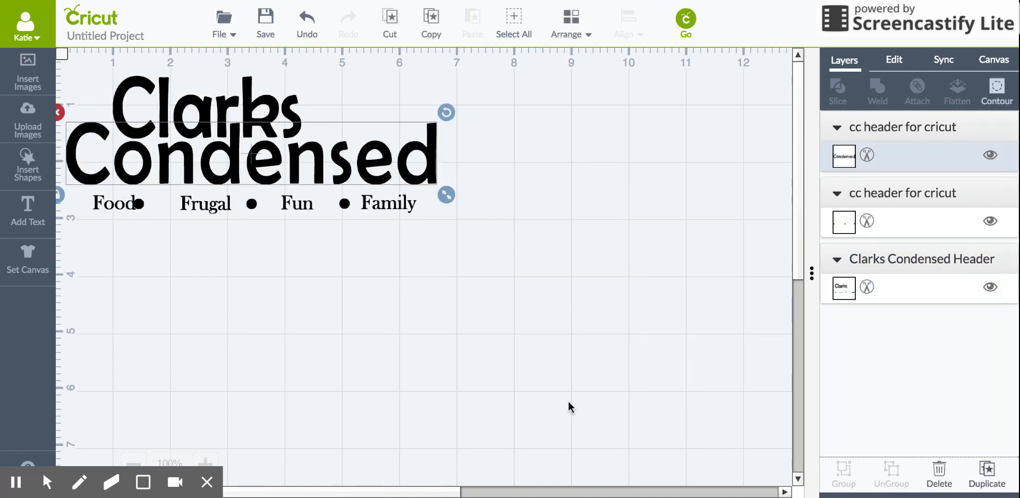